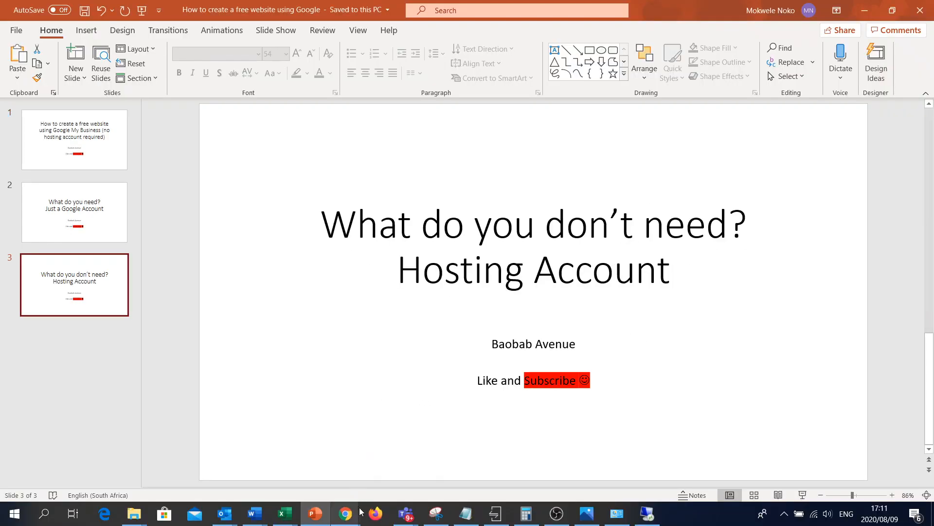
- Switch from PowerPoint to the new account's Gmail inbox in Chrome
left_click(344, 513)
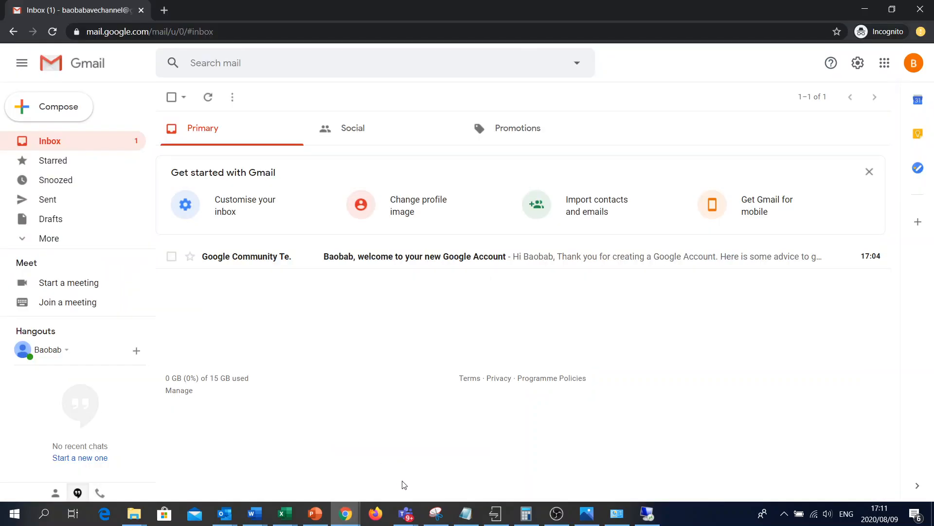
mouse_move(391, 306)
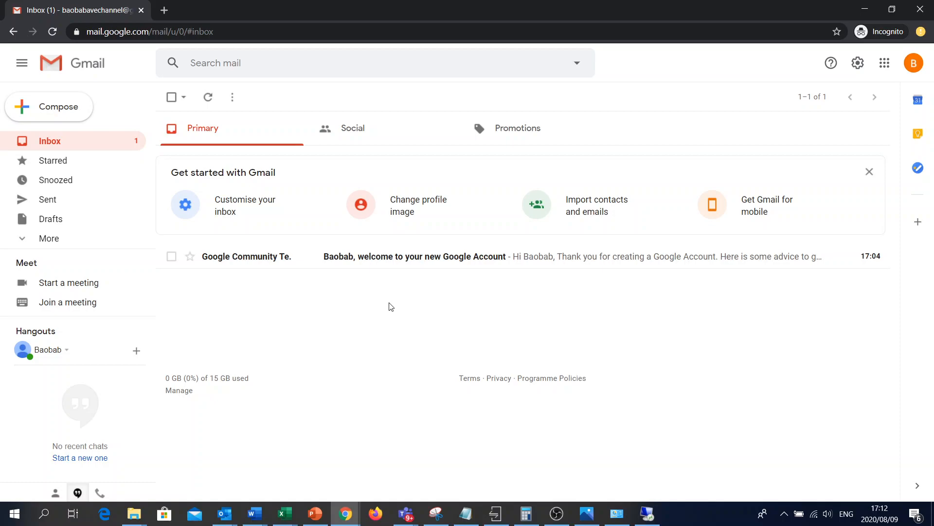
mouse_move(532, 203)
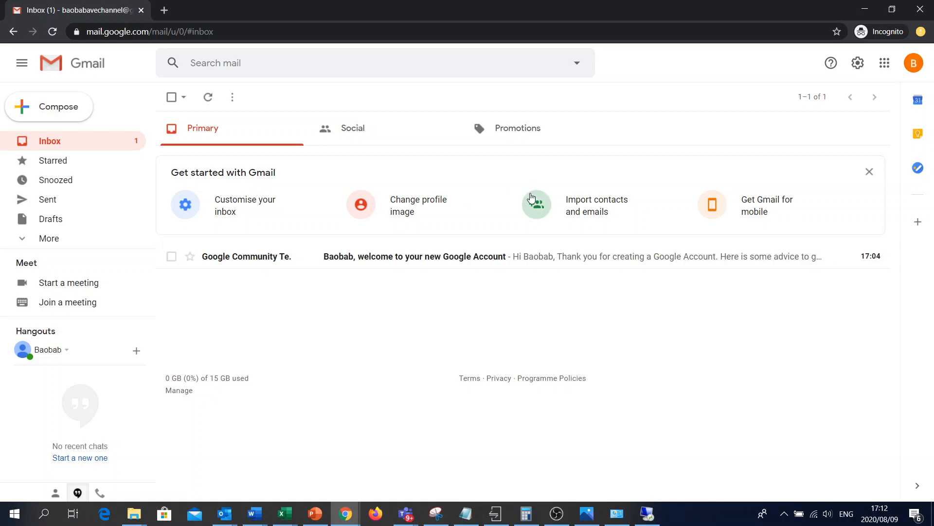
mouse_move(834, 44)
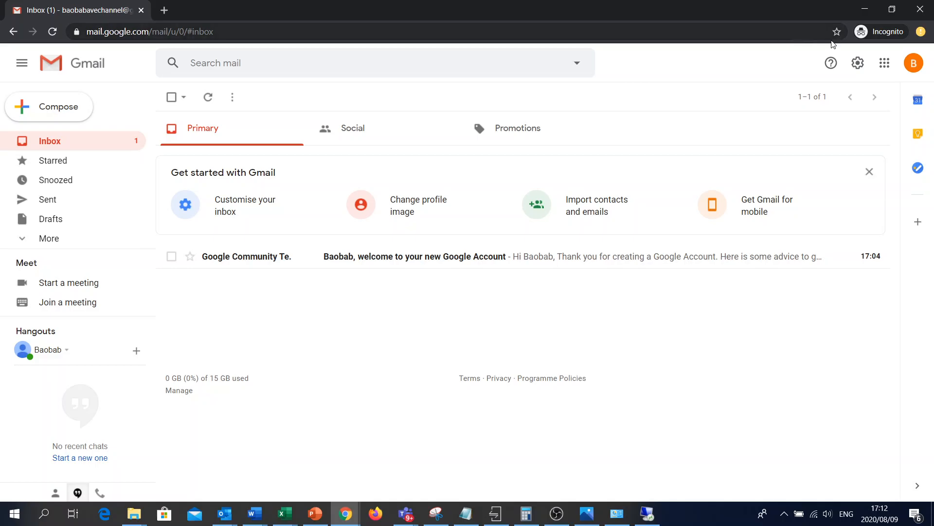
mouse_move(884, 63)
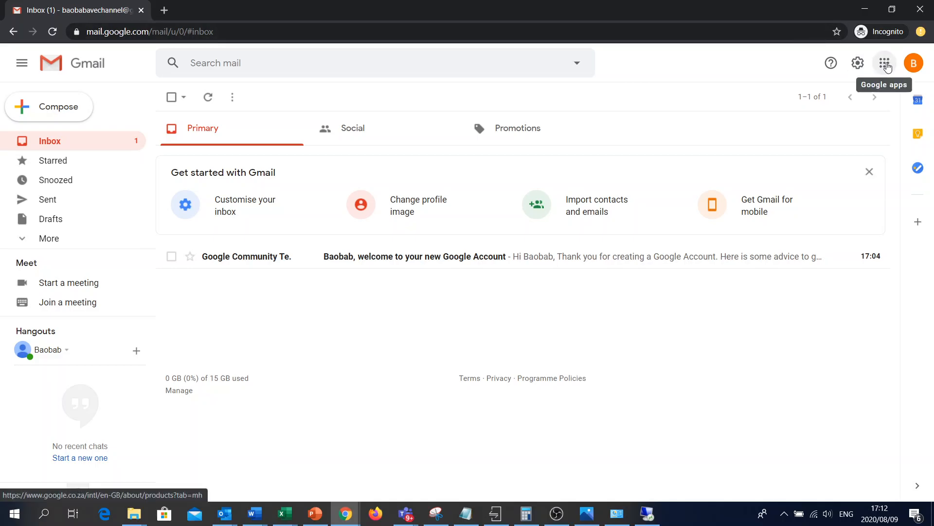
- Open Gmail's Google apps launcher and scroll to its end, past Keep, Earth and Podcasts
left_click(884, 63)
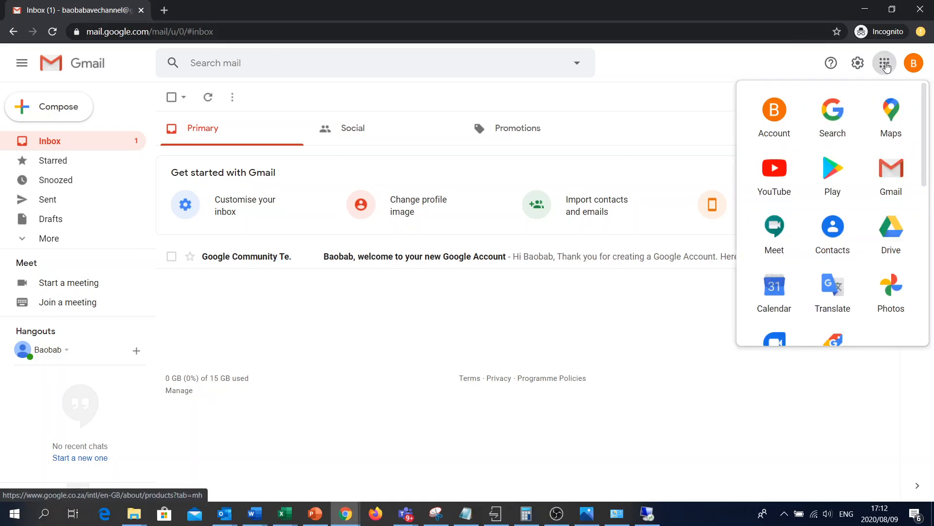
mouse_move(869, 151)
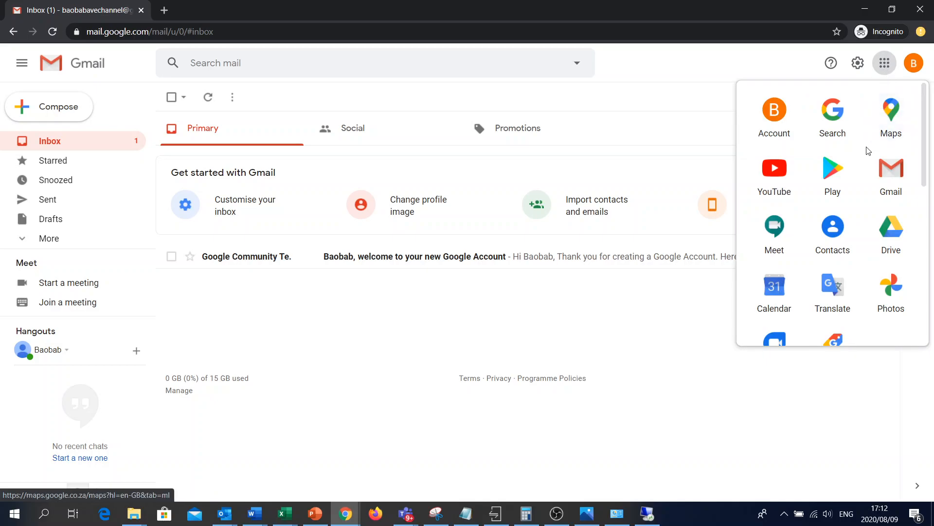
scroll("down", 3)
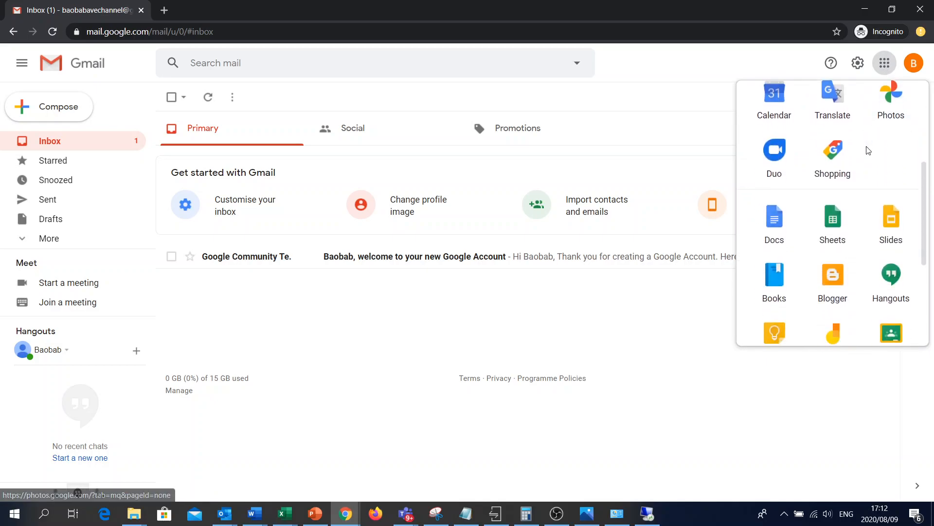
scroll("down", 3)
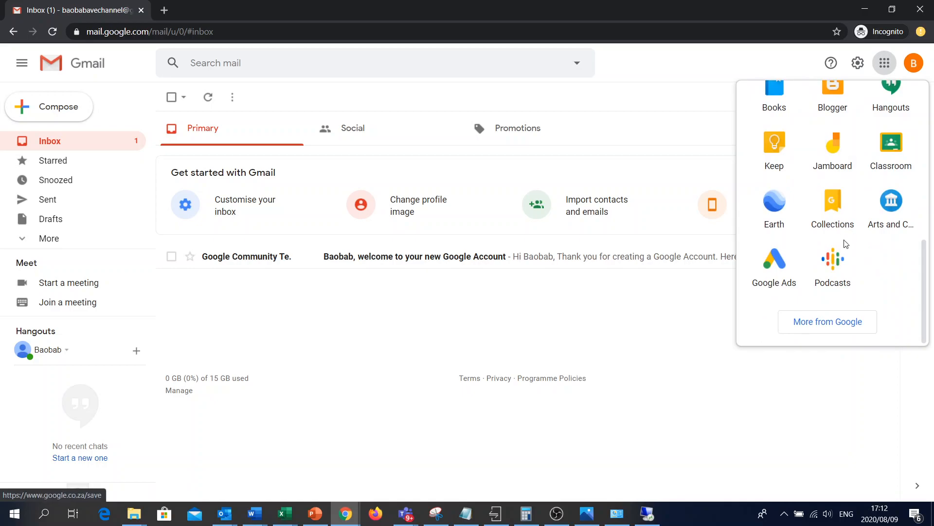
- Open 'More from Google' and scroll Our Products down to Grow your business
left_click(826, 321)
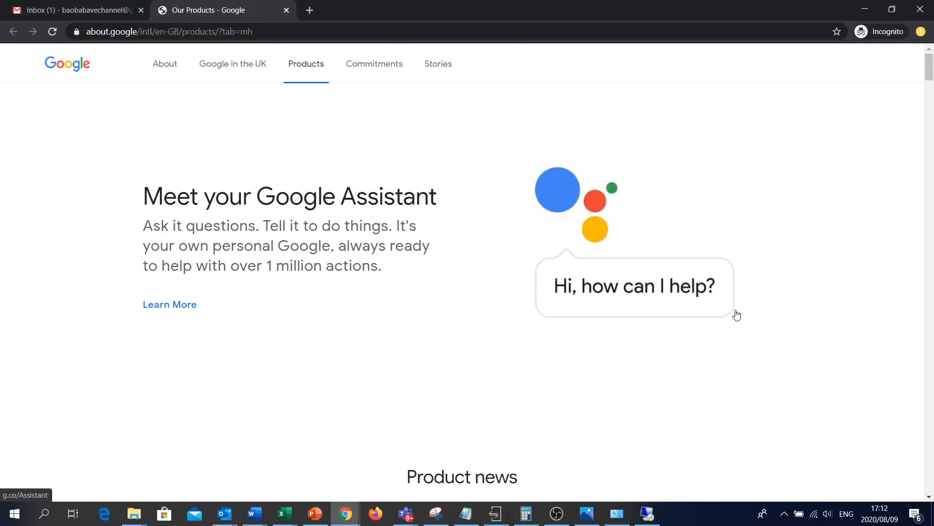
mouse_move(415, 310)
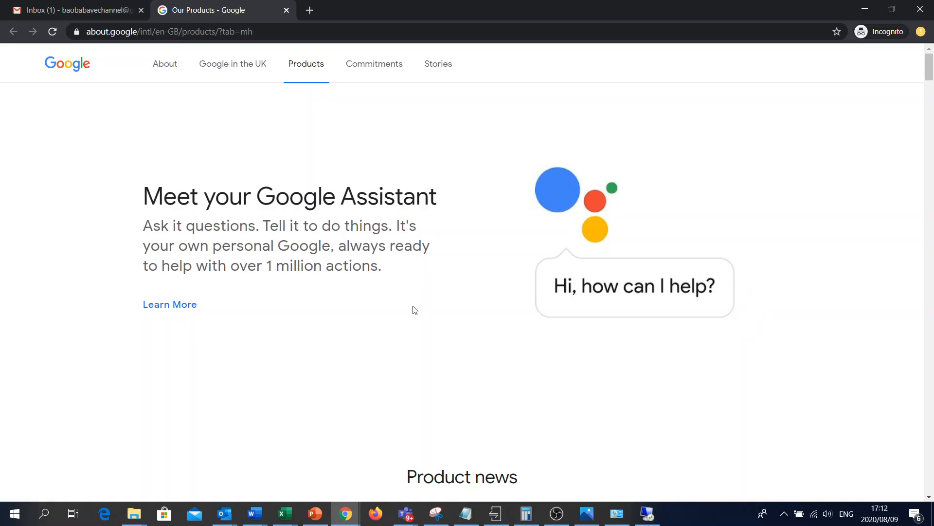
scroll("down", 3)
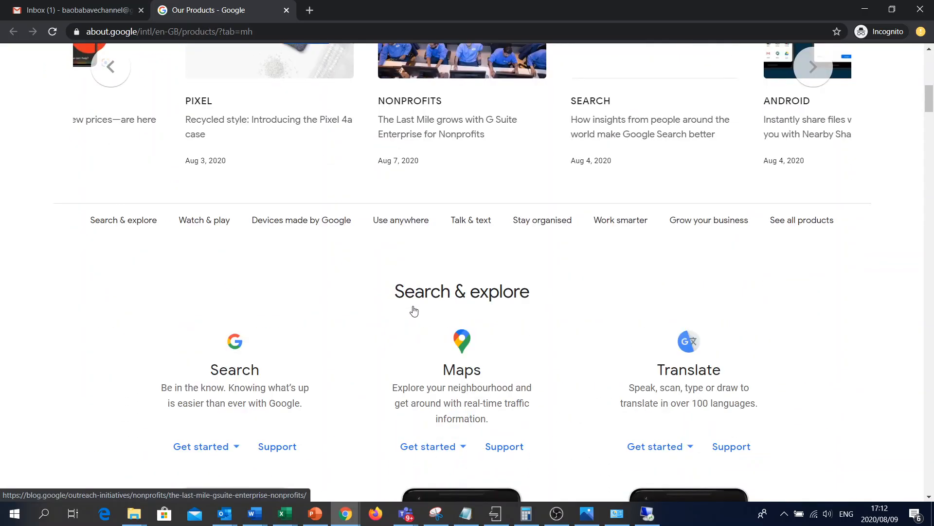
mouse_move(338, 329)
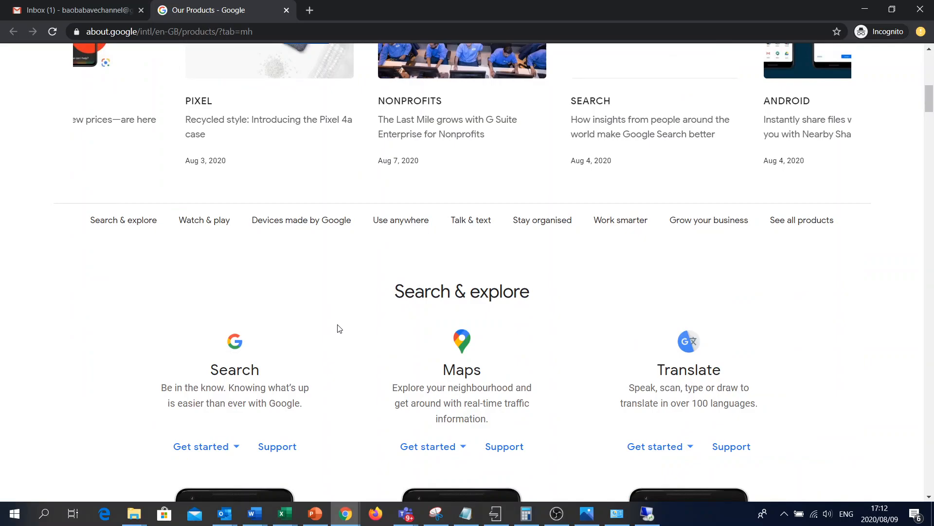
mouse_move(709, 220)
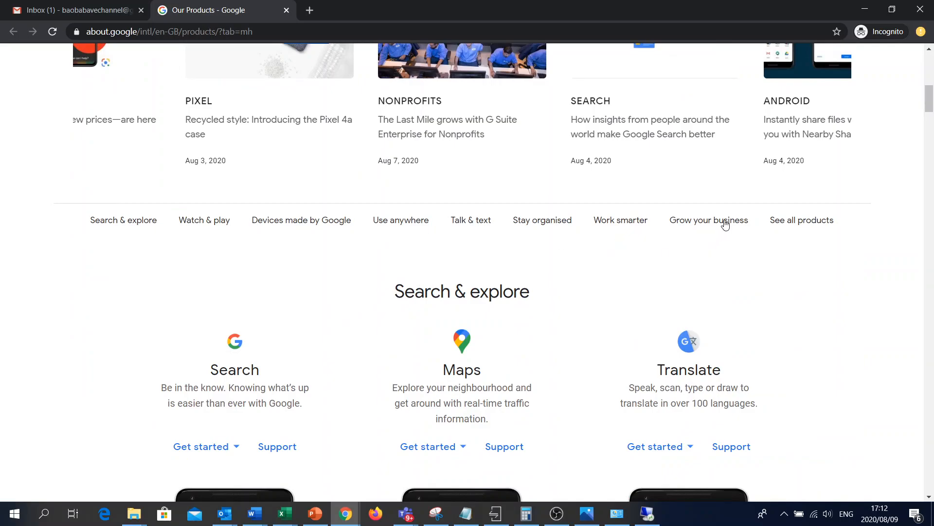
mouse_move(721, 226)
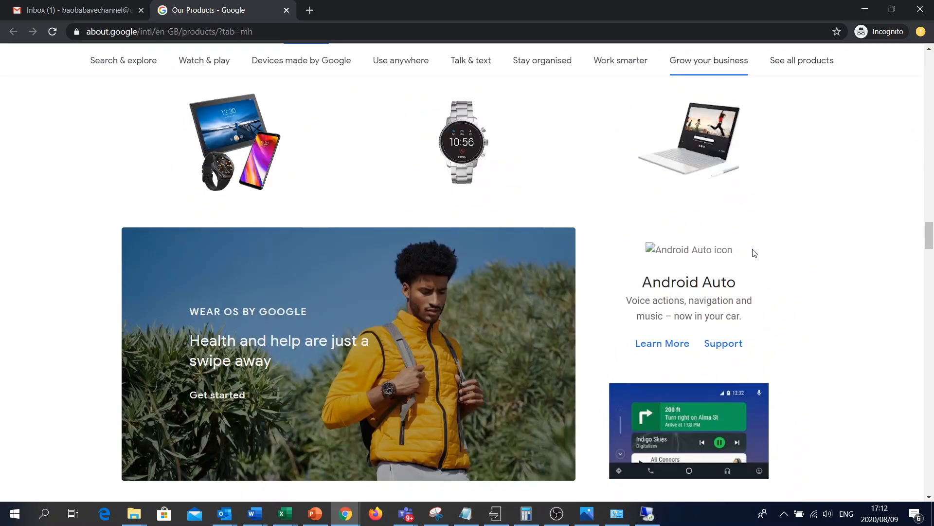
mouse_move(795, 278)
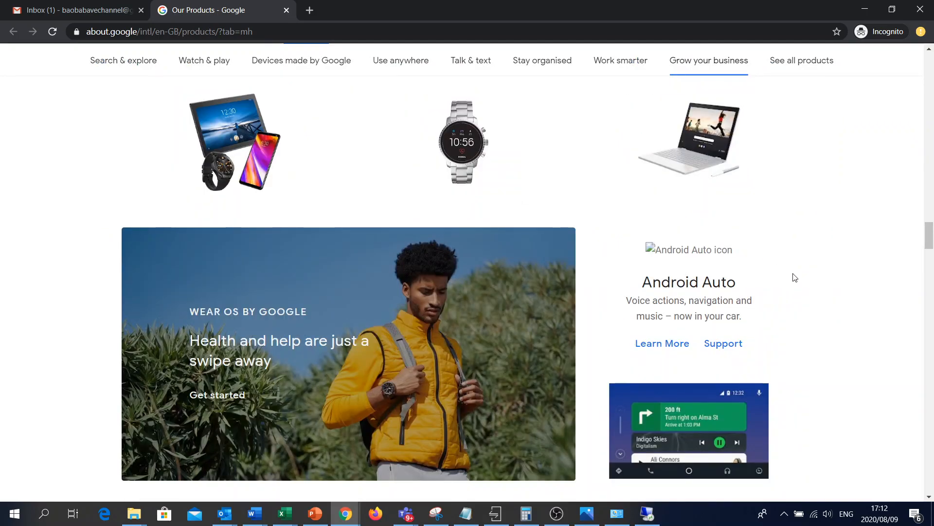
scroll("down", 3)
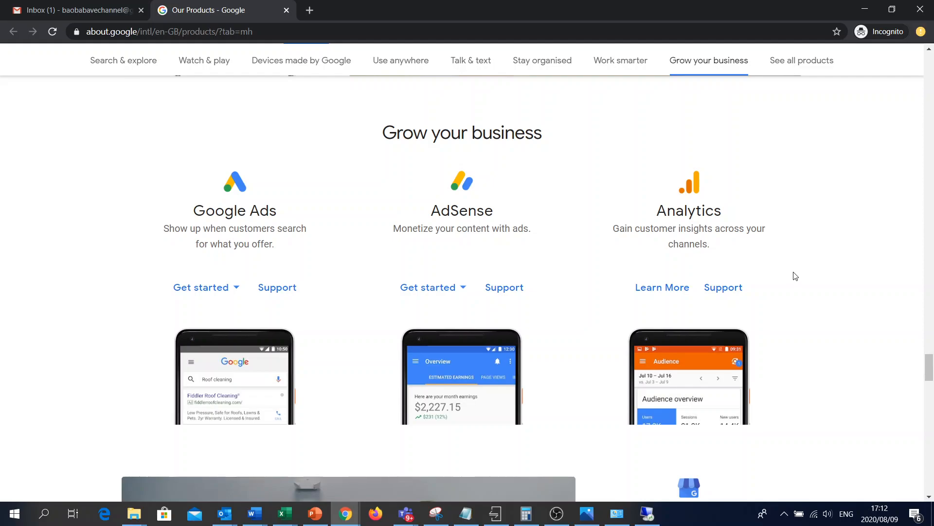
scroll("down", 3)
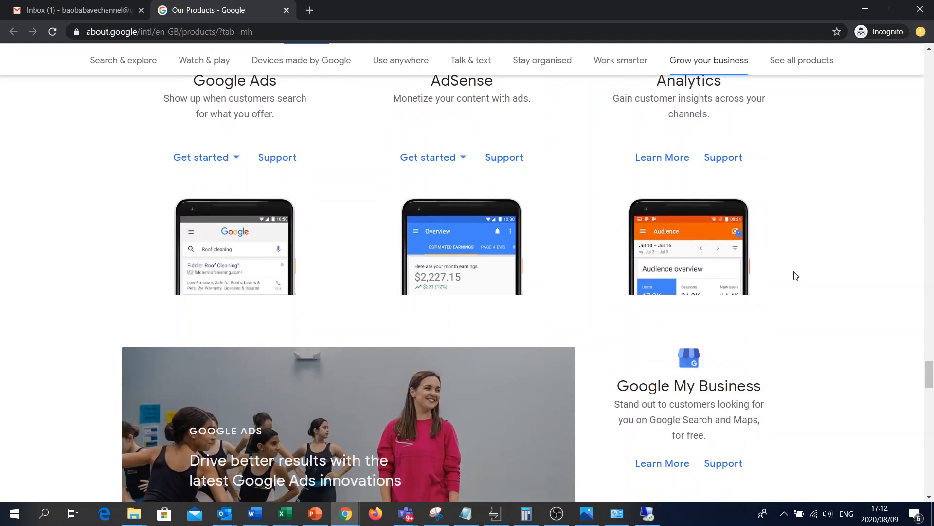
scroll("down", 3)
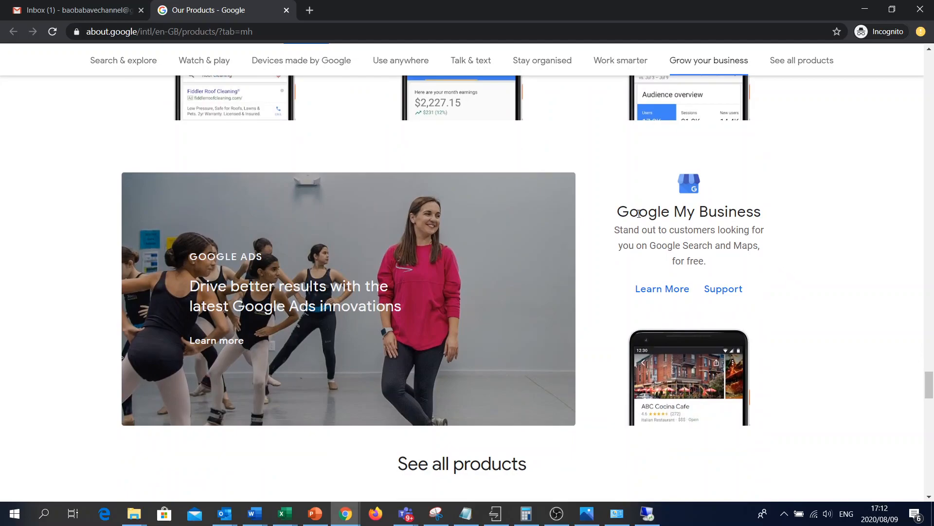
mouse_move(815, 292)
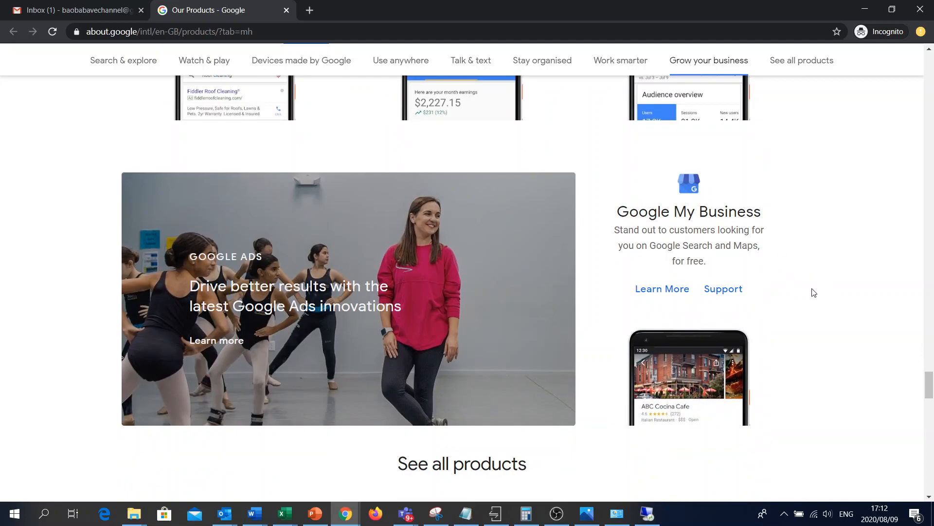
mouse_move(661, 292)
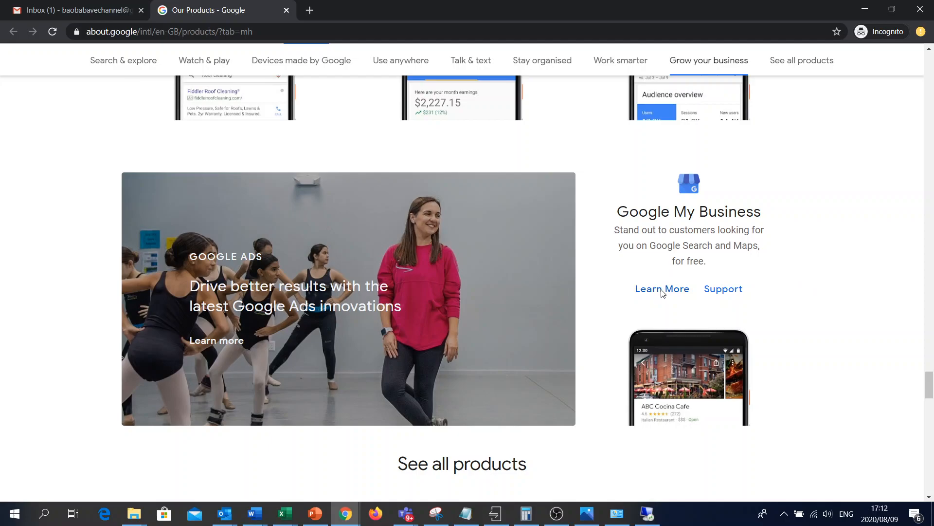
- Open the Google My Business 'Learn More' overview and scroll through its features
left_click(662, 289)
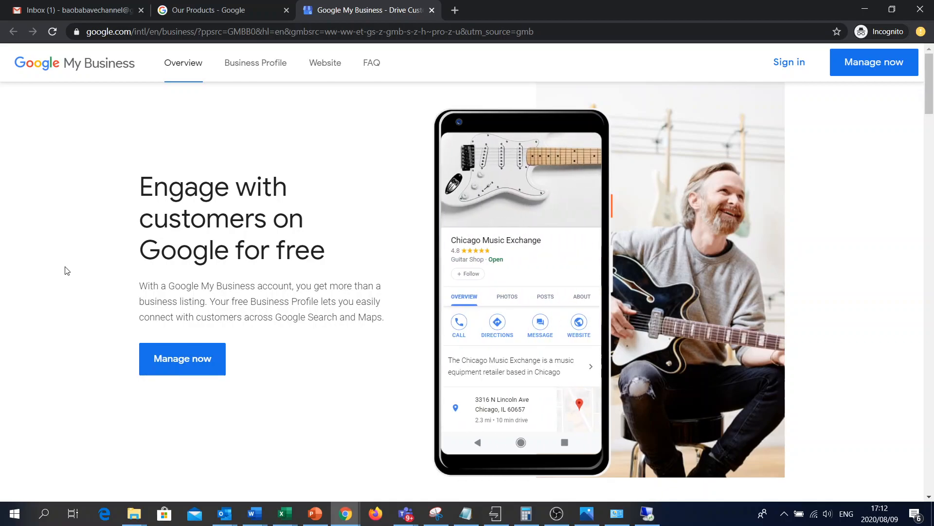
mouse_move(125, 137)
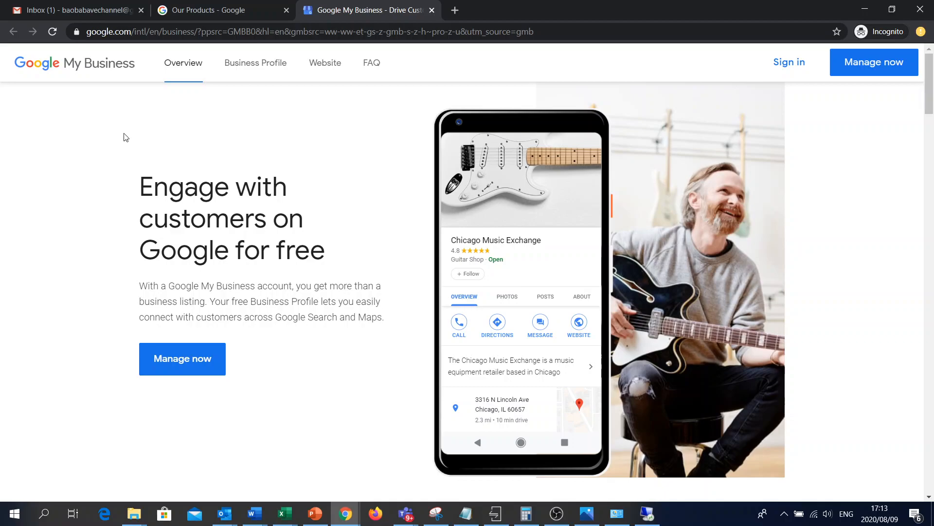
mouse_move(103, 133)
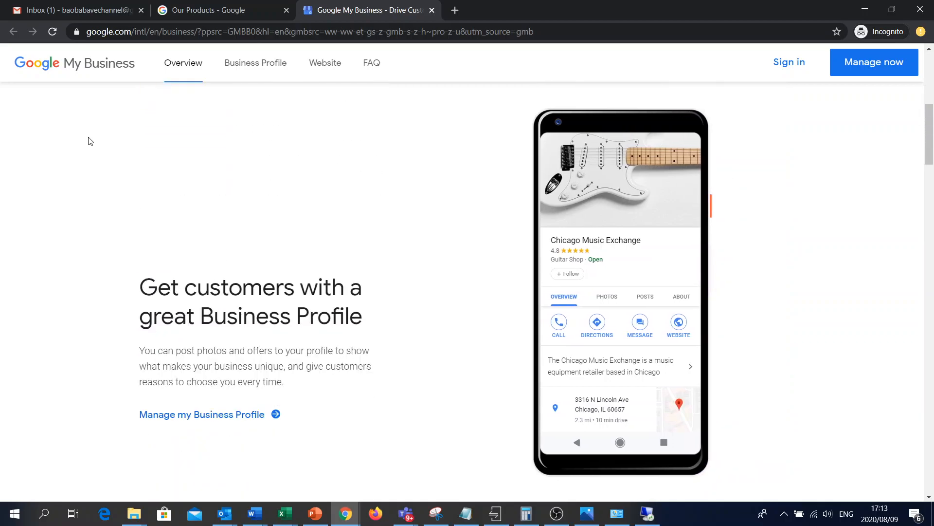
scroll("down", 3)
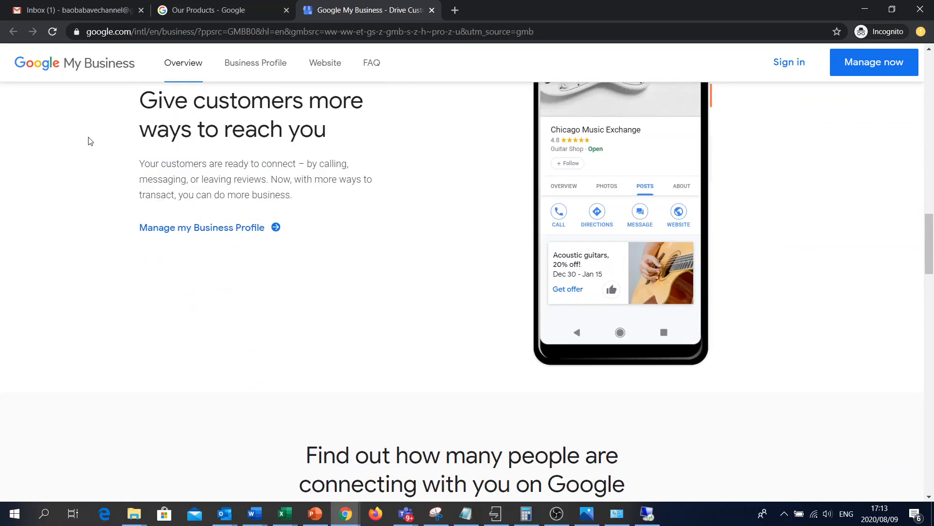
scroll("down", 3)
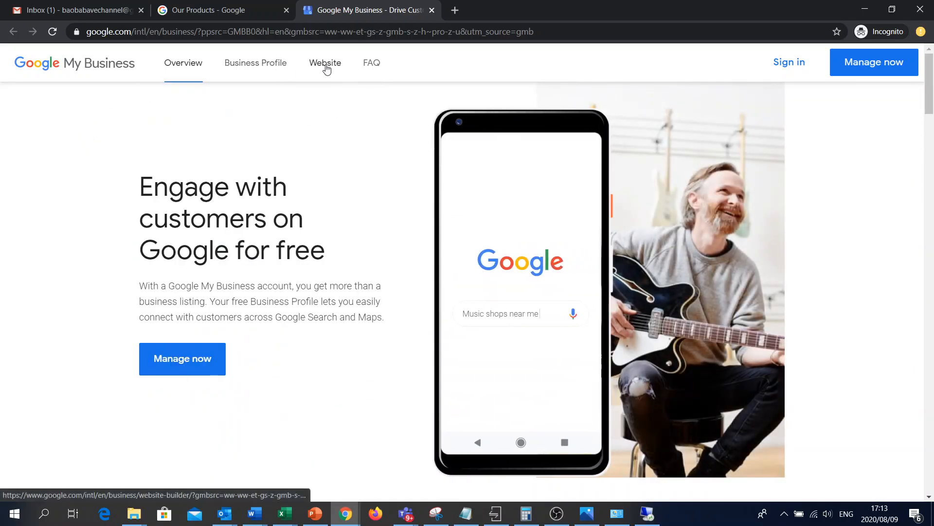
- Open the free website builder and enter 'Baobab Avenue' as the business name
left_click(324, 62)
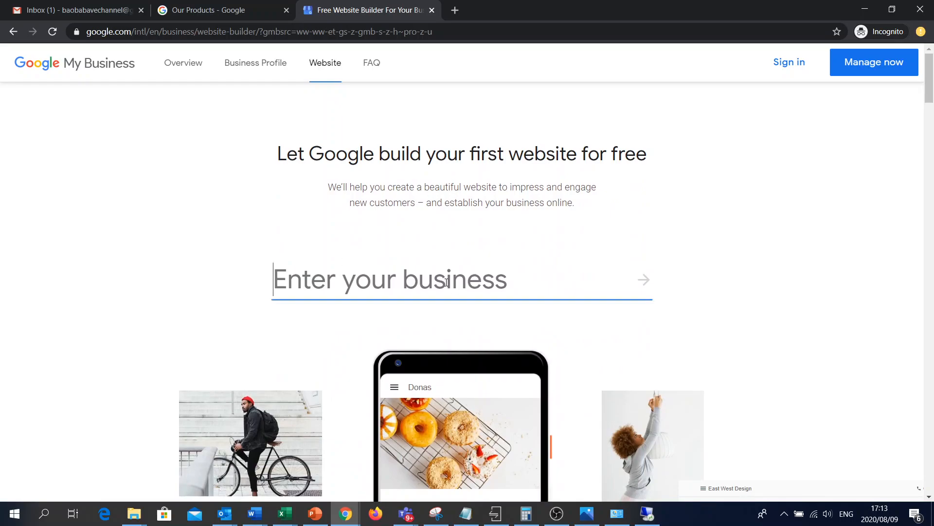
type("B")
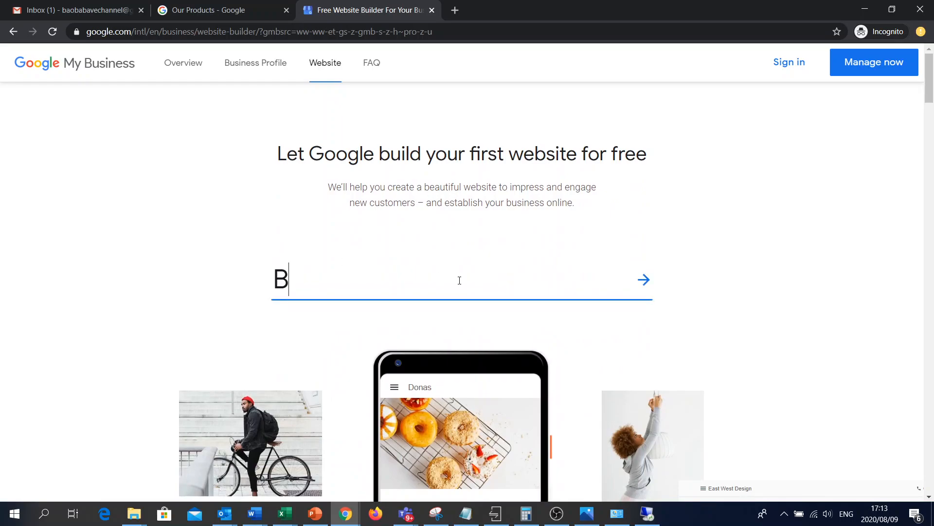
type("aobab")
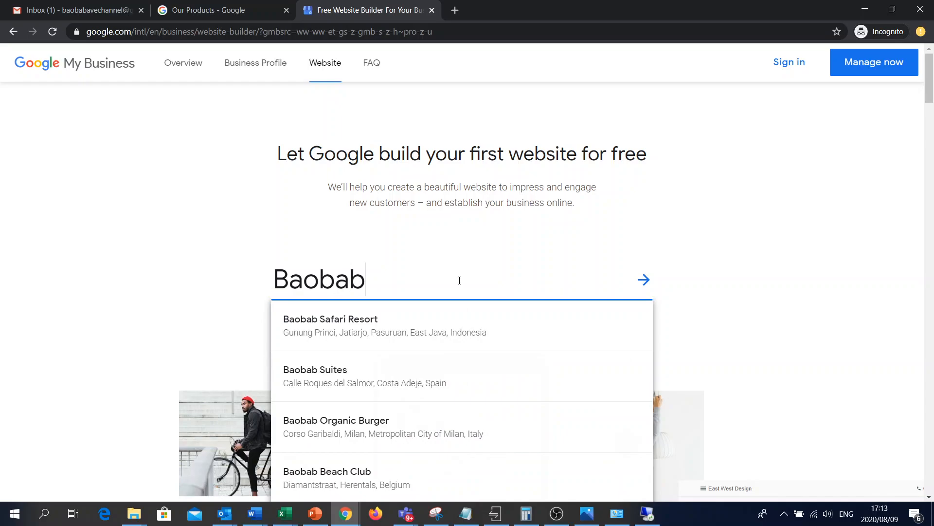
type("Avenu")
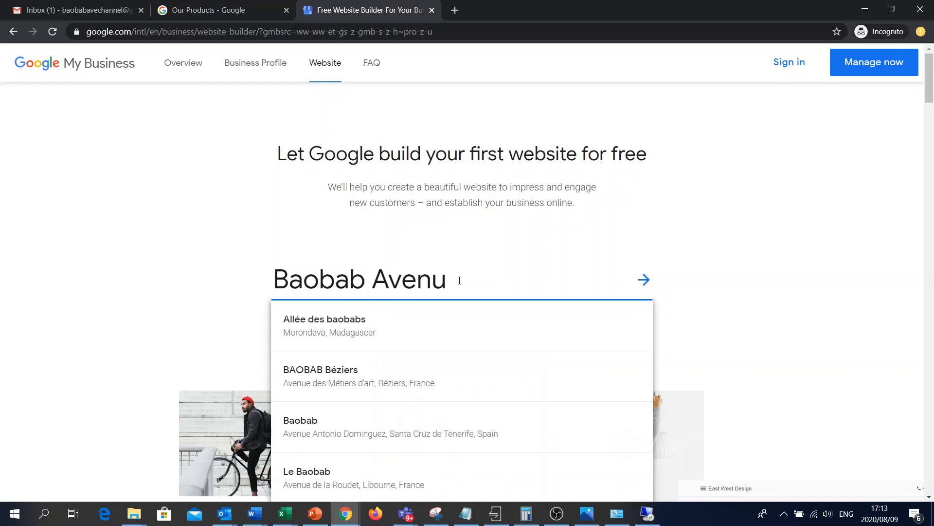
type("e")
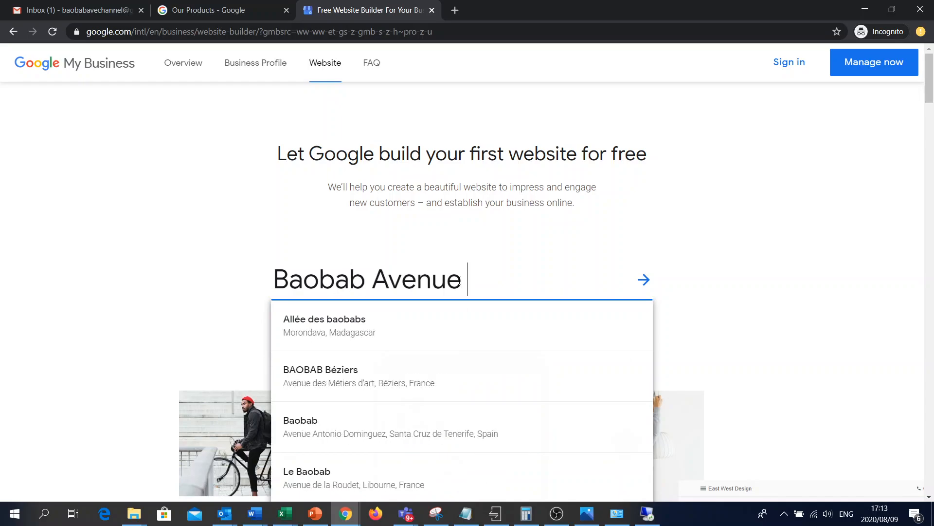
type("Ch")
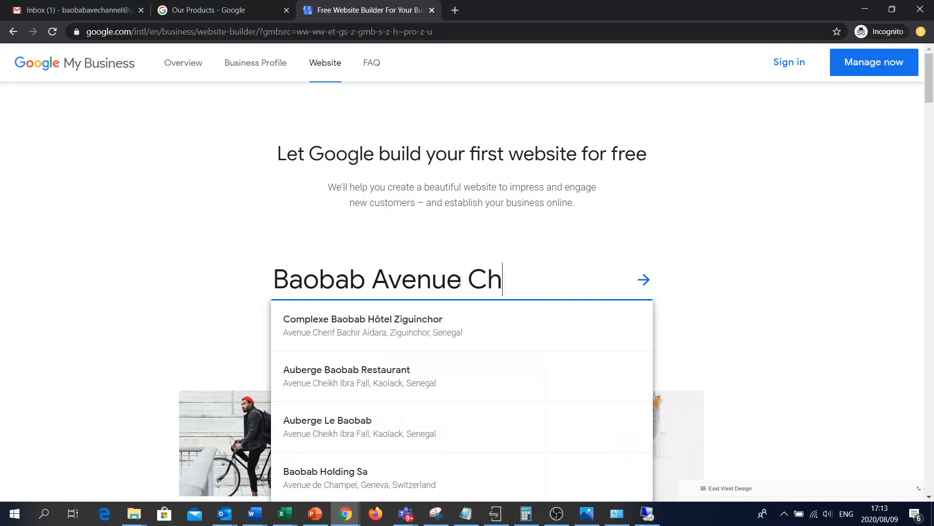
type("ann")
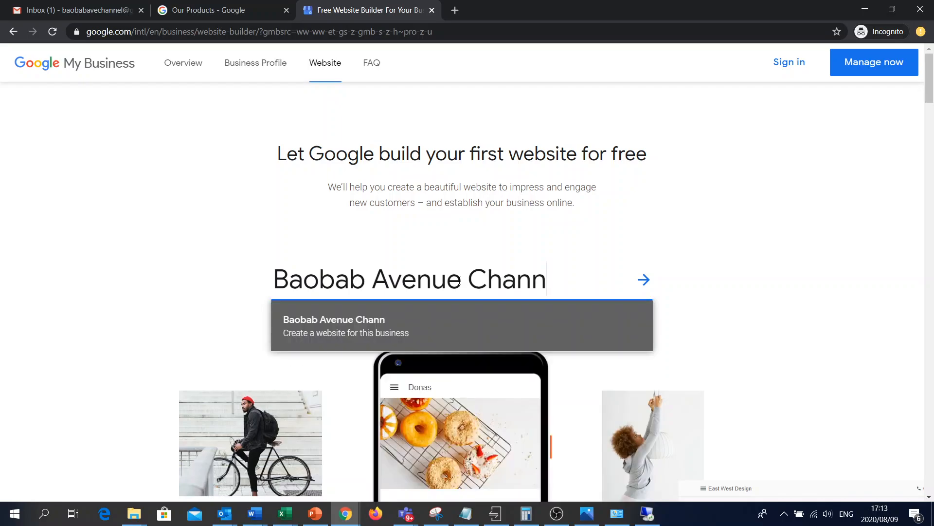
key("Backspace")
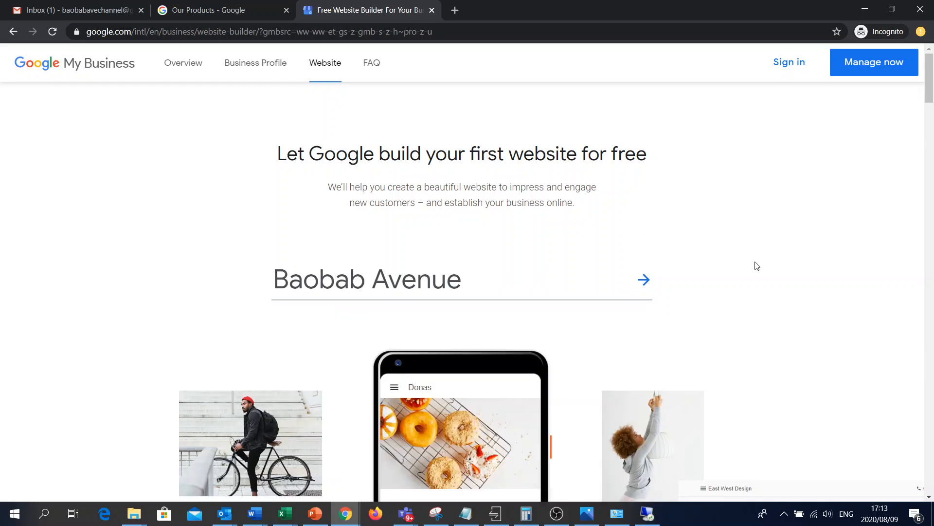
scroll("down", 3)
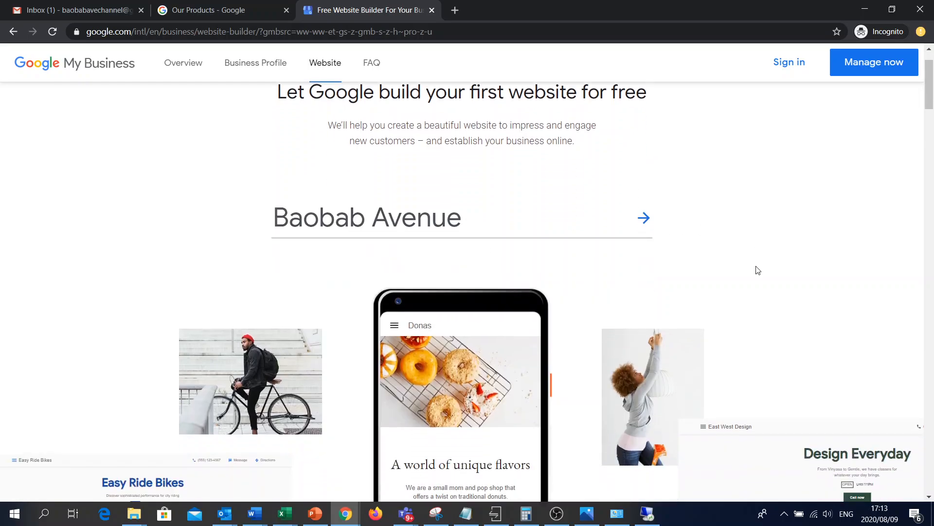
scroll("down", 3)
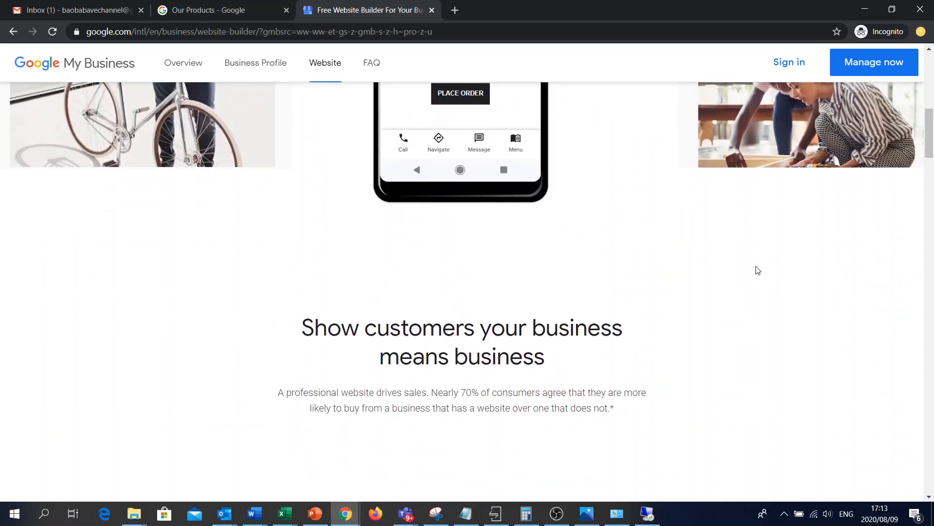
scroll("up", 3)
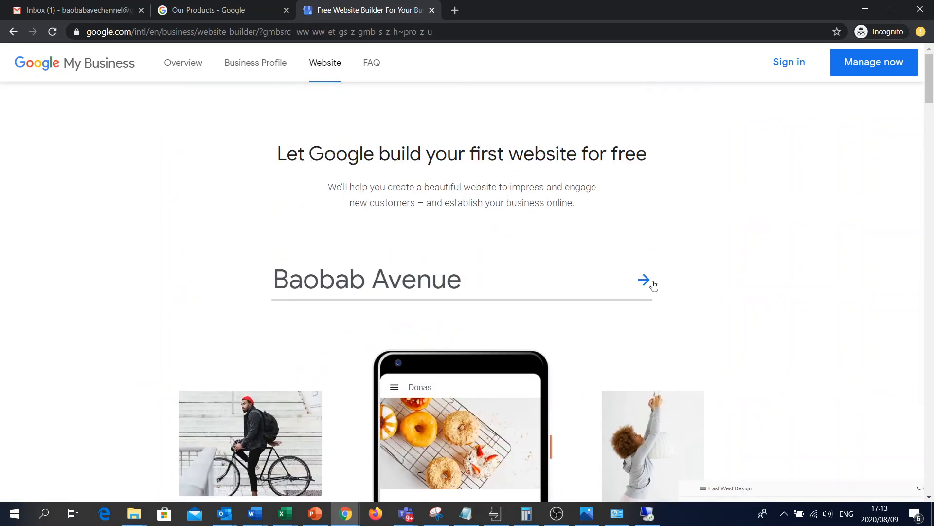
- Start the Baobab Avenue site and choose Computer training school as the business category
left_click(644, 279)
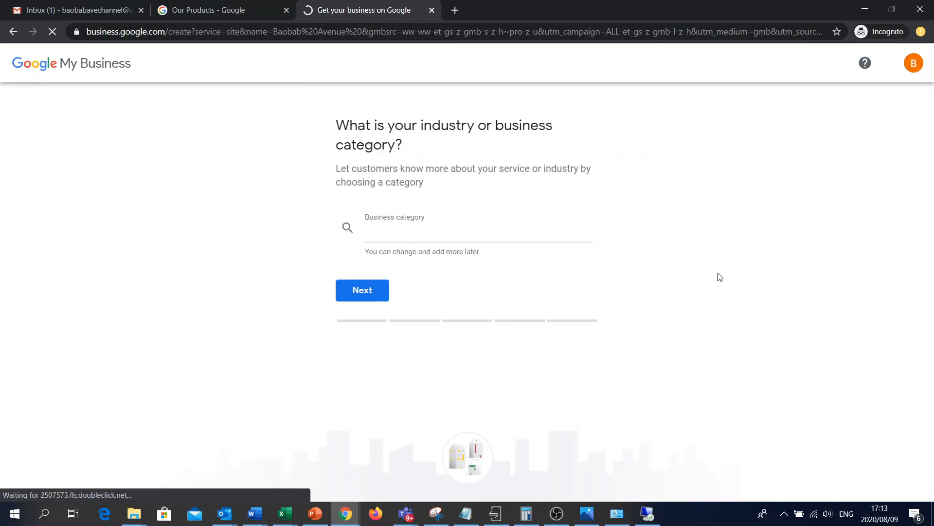
left_click(477, 229)
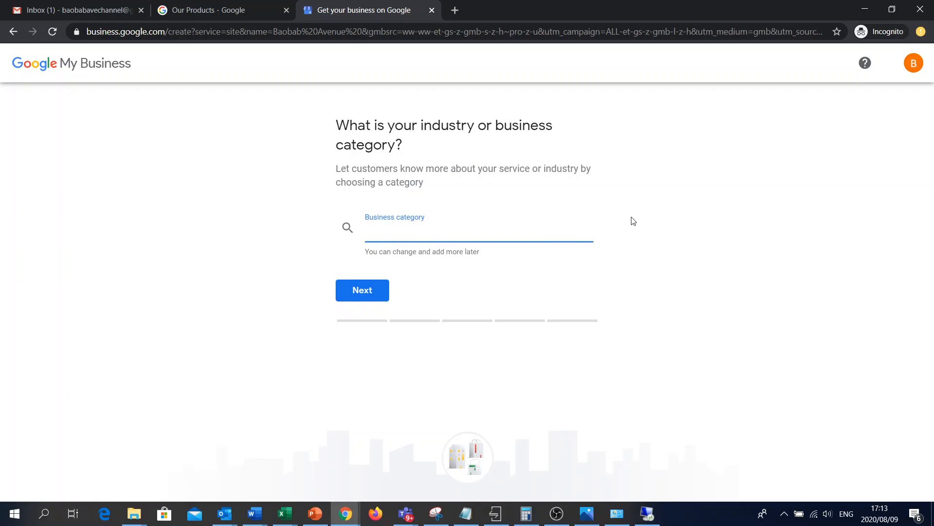
type("Computer")
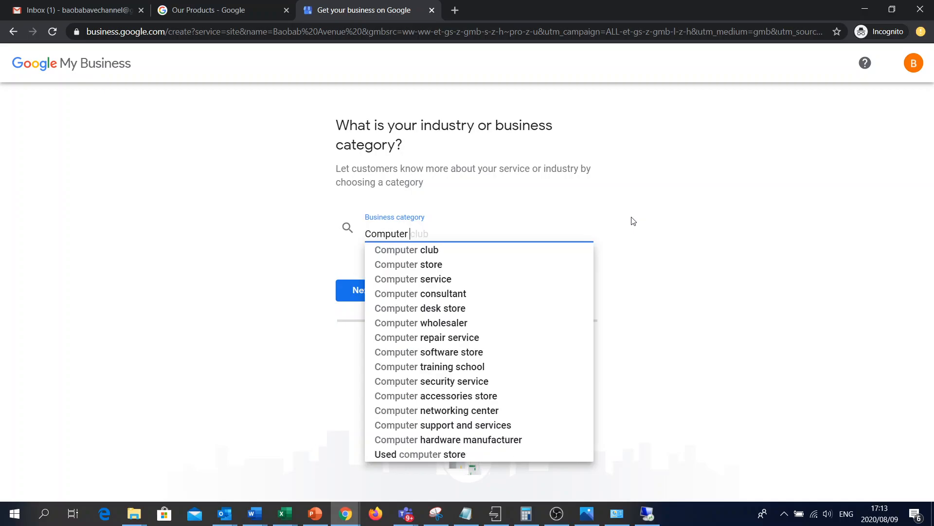
type("tr")
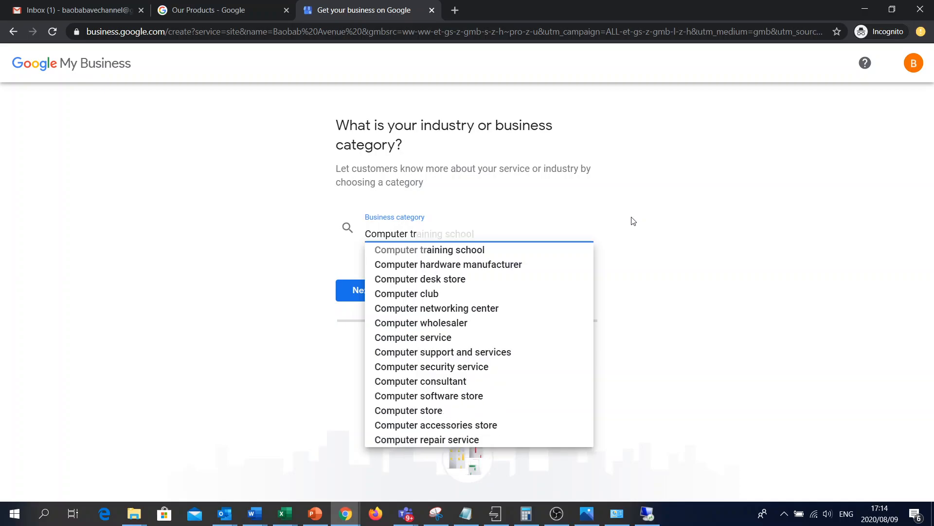
type("r")
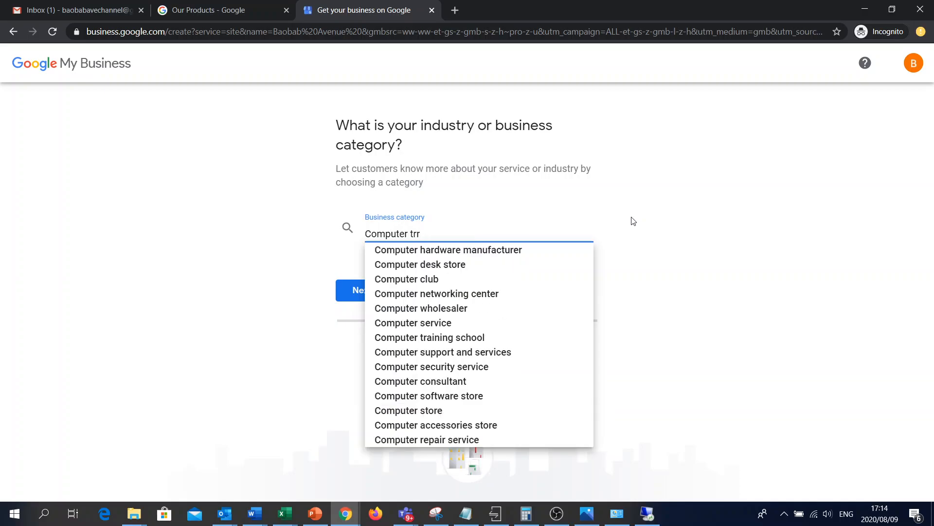
left_click(430, 338)
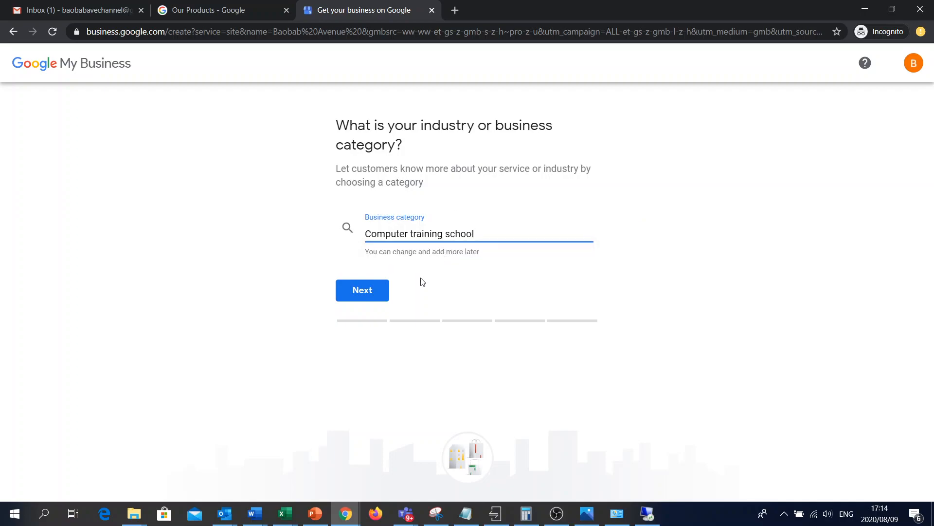
- Confirm the category and choose 'Yes, I want it to appear' for the location
left_click(362, 290)
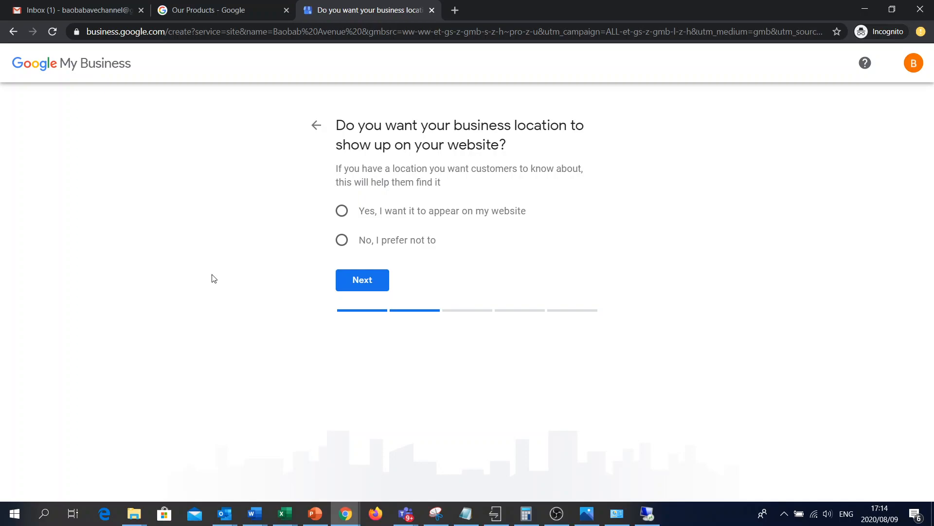
mouse_move(237, 192)
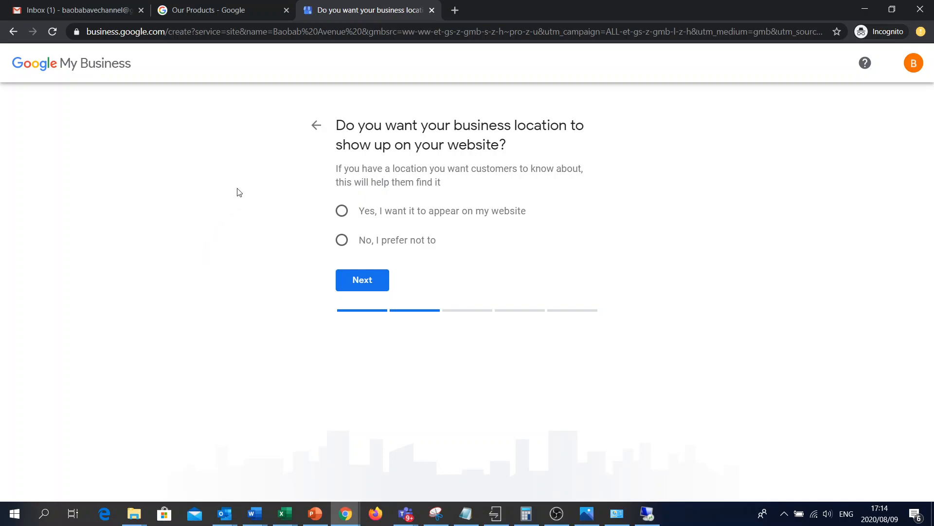
left_click(342, 210)
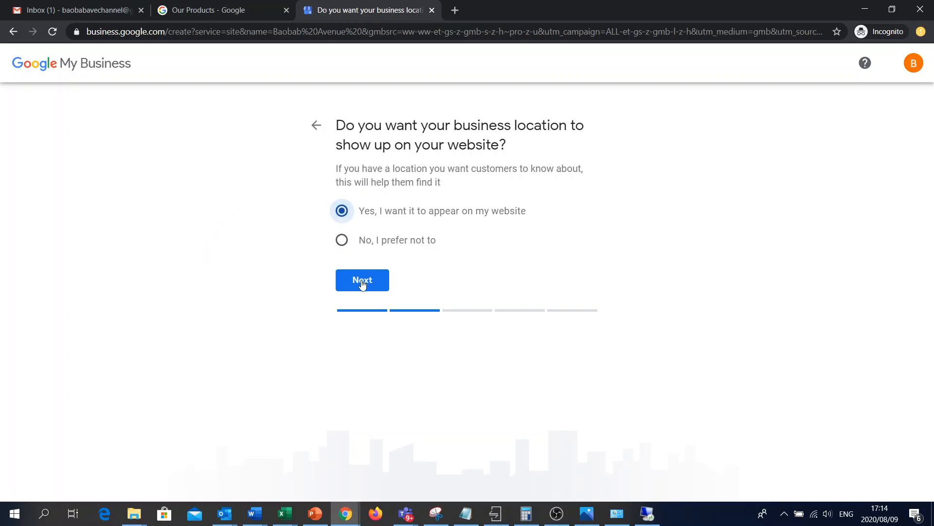
left_click(361, 279)
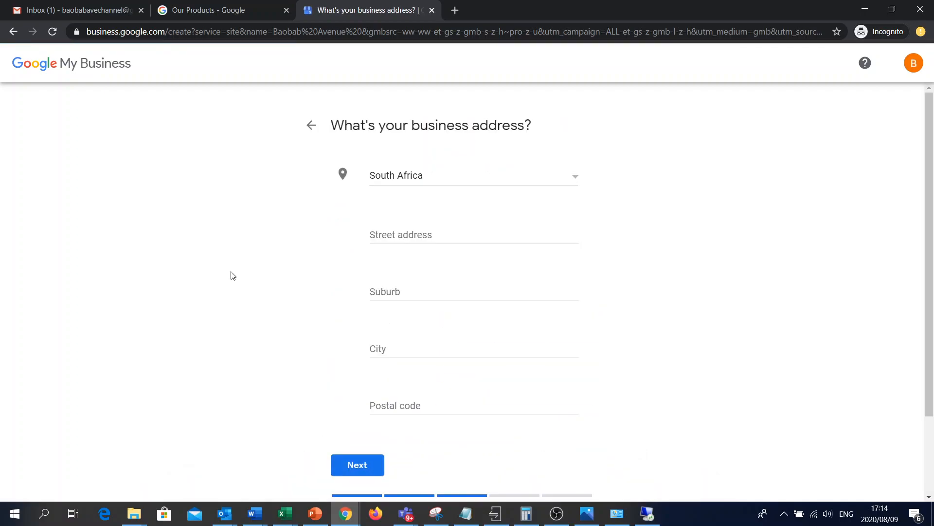
mouse_move(718, 206)
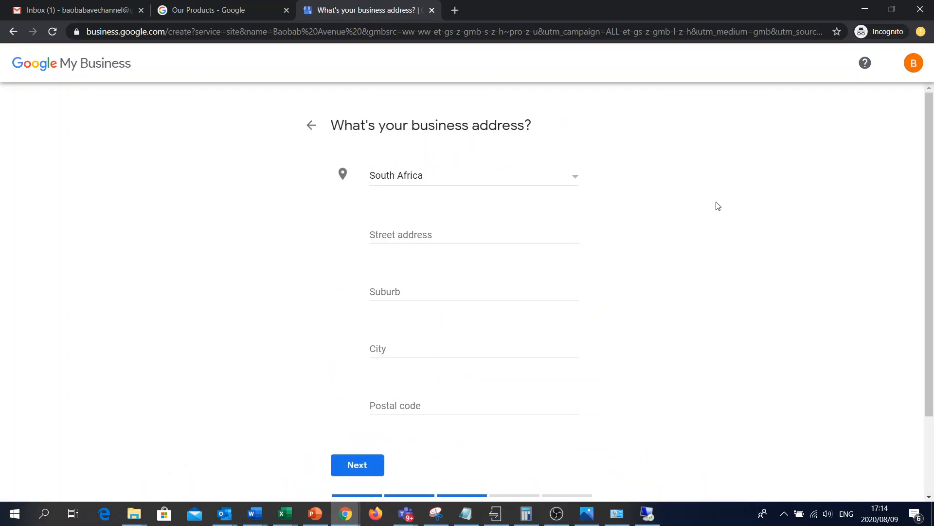
scroll("down", 3)
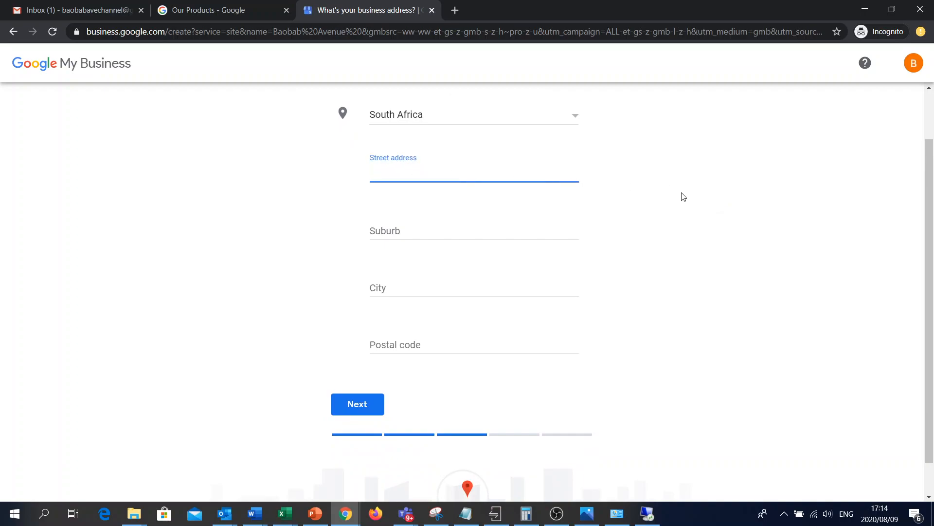
type("55")
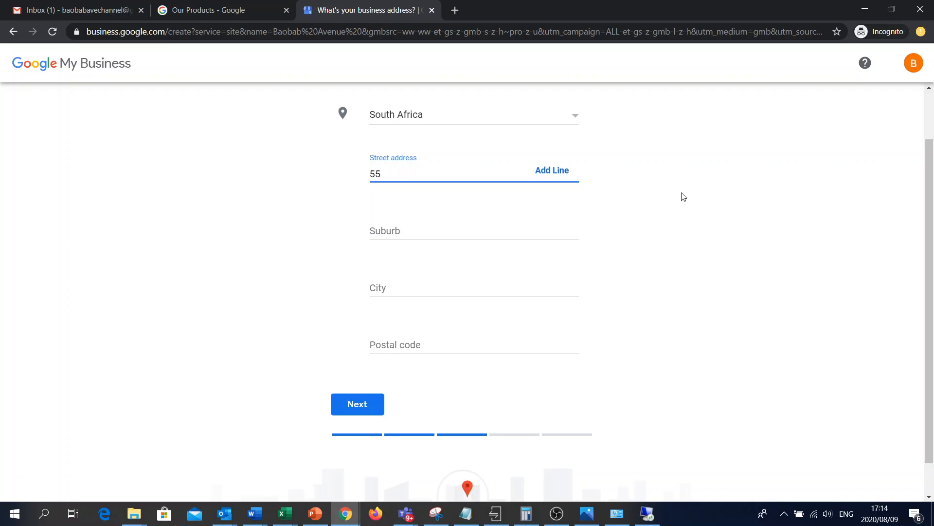
type("Mashab")
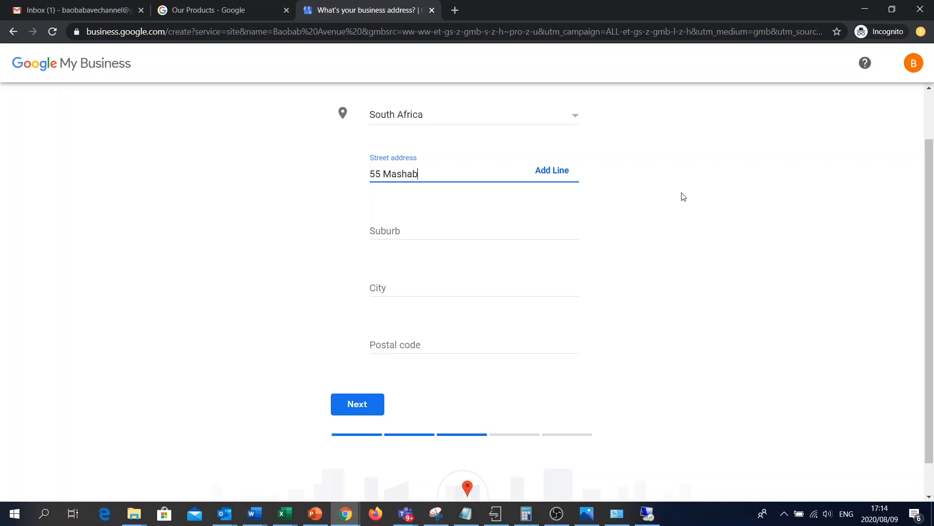
type("ela")
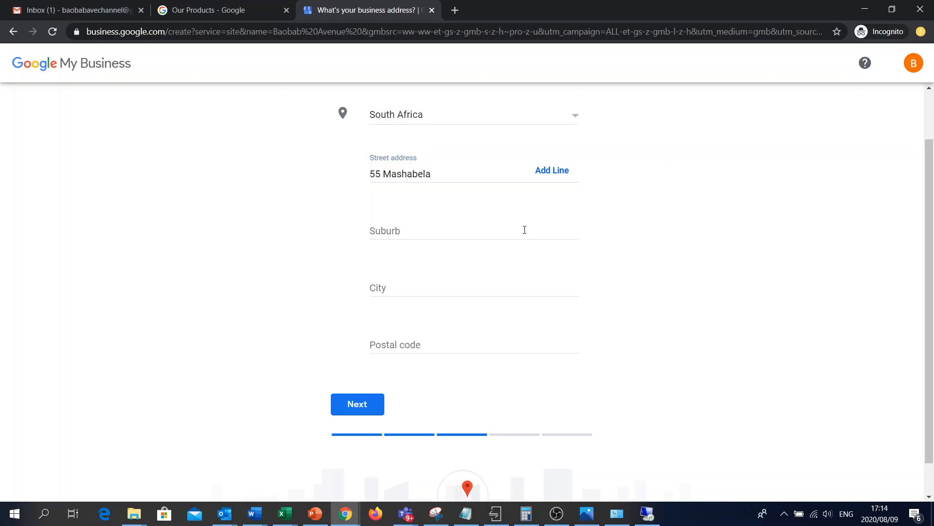
left_click(473, 231)
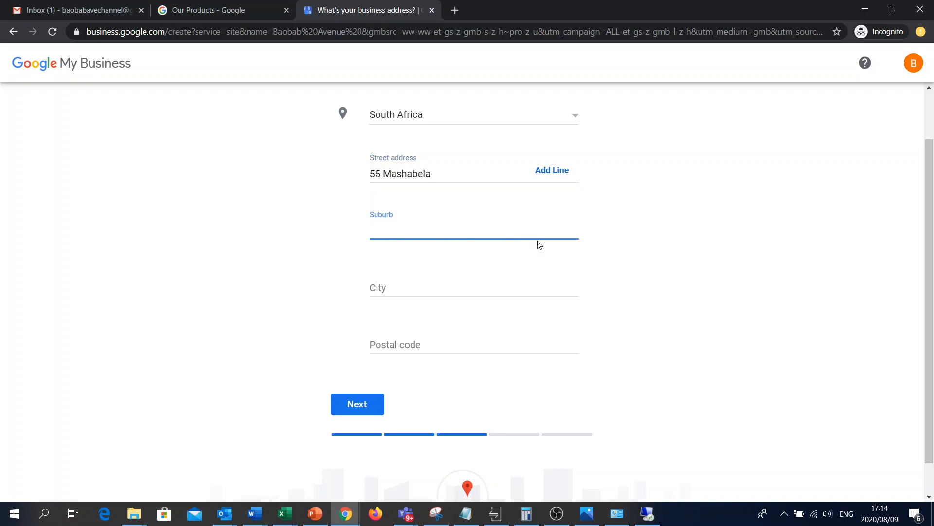
type("Soveng")
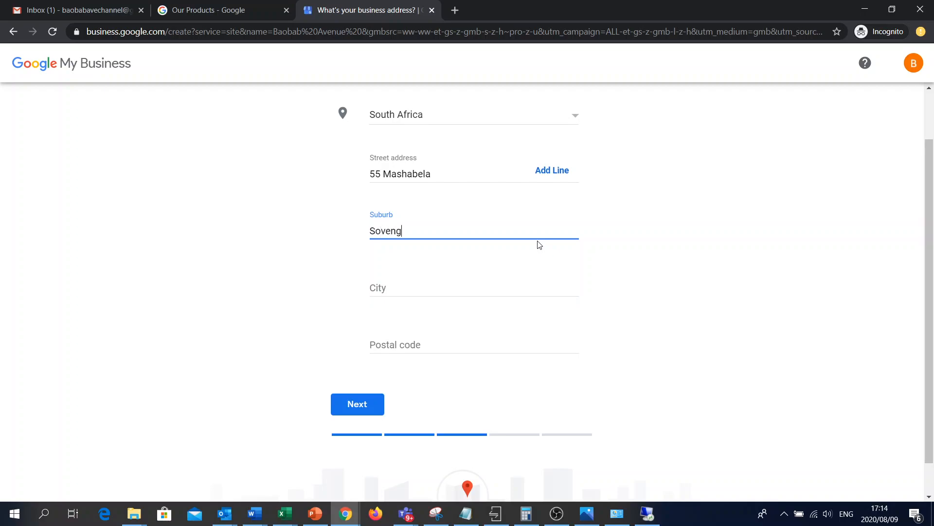
type("Polo")
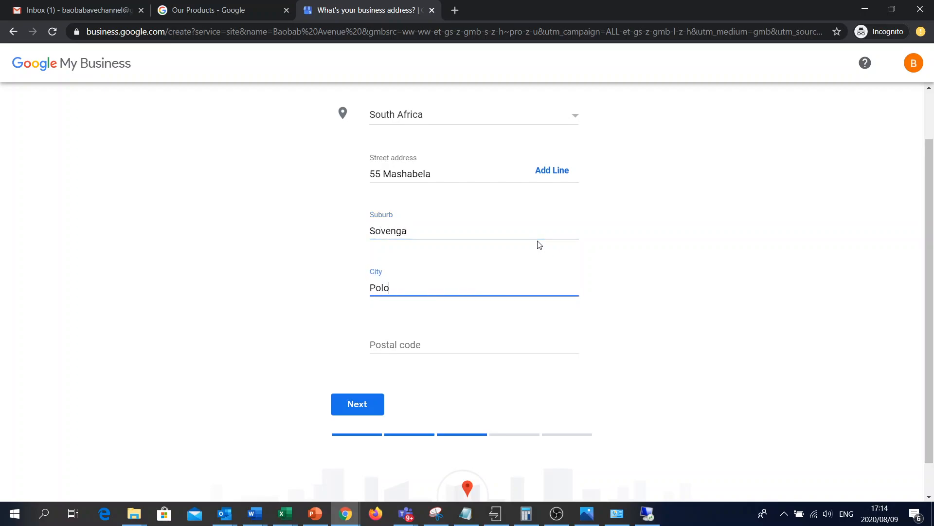
type("kwane")
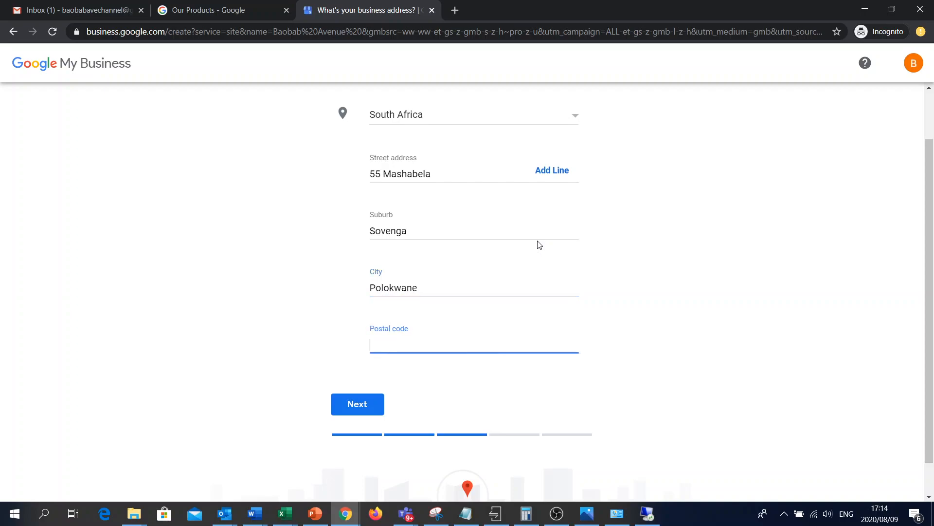
type("0727")
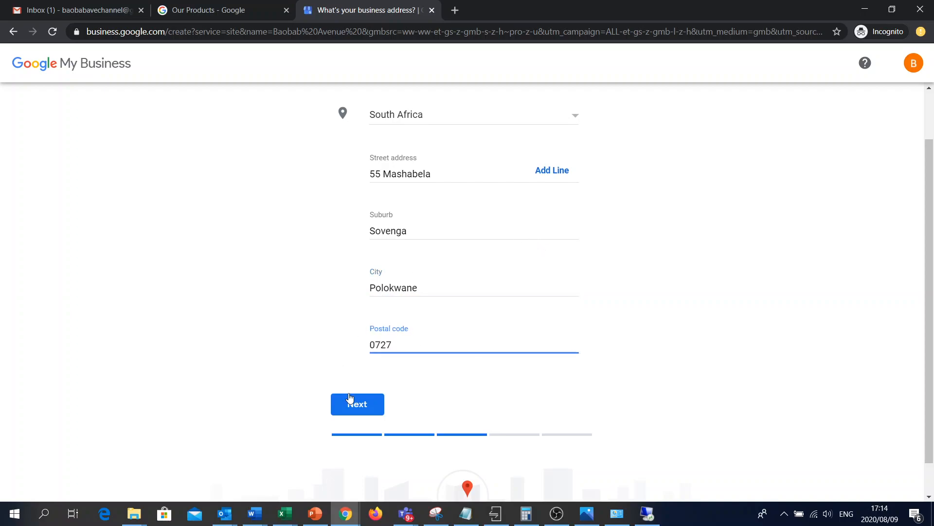
left_click(357, 404)
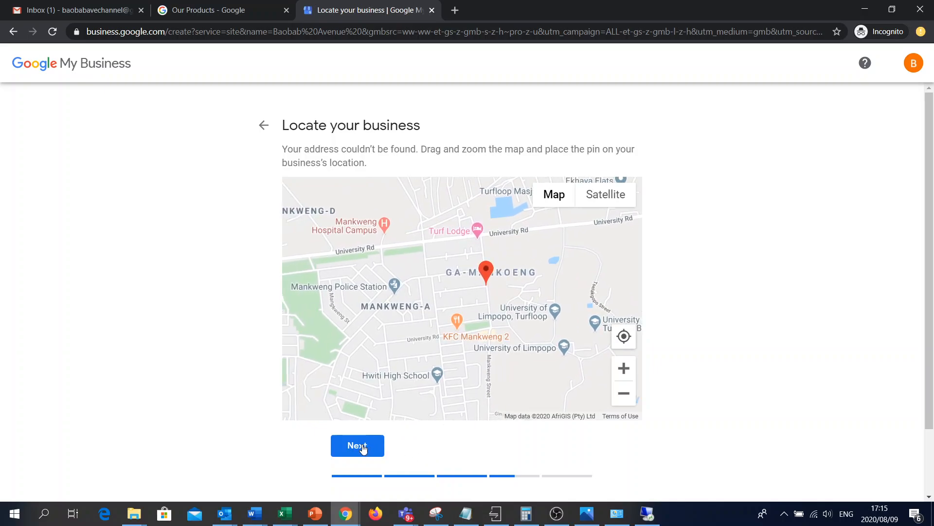
- Accept the map pin and answer 'No, I don't' to serving customers elsewhere
left_click(357, 445)
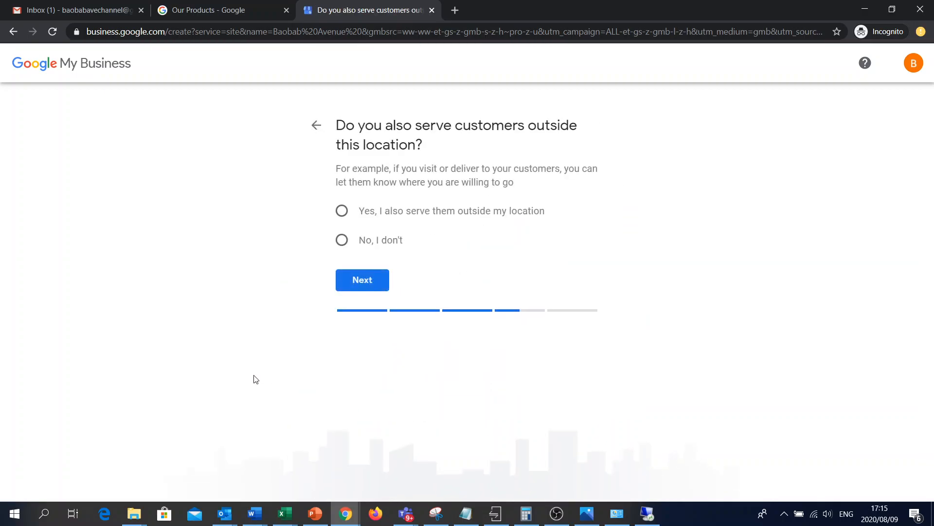
mouse_move(214, 311)
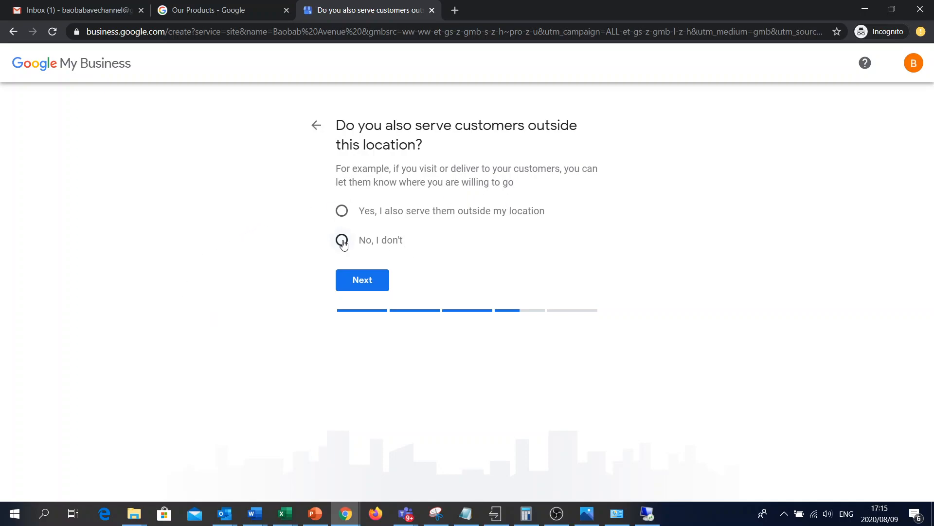
left_click(342, 239)
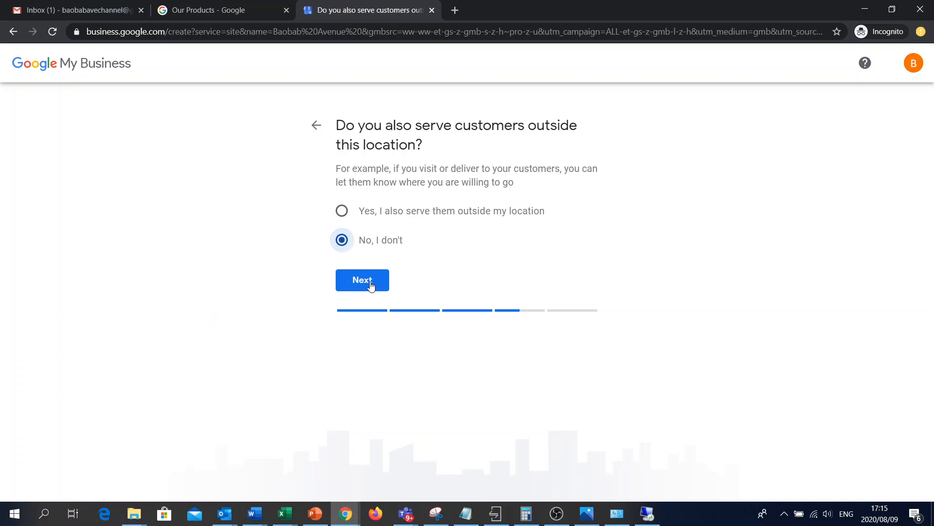
left_click(362, 279)
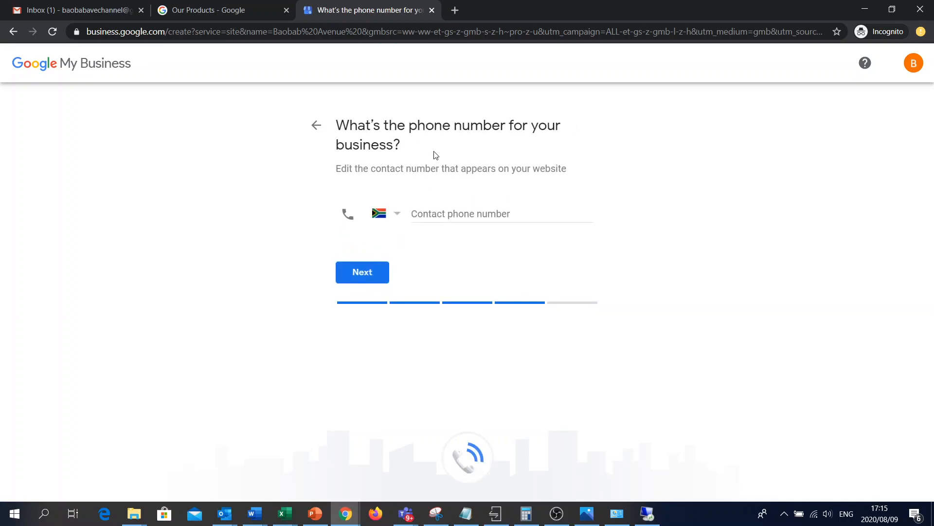
mouse_move(403, 259)
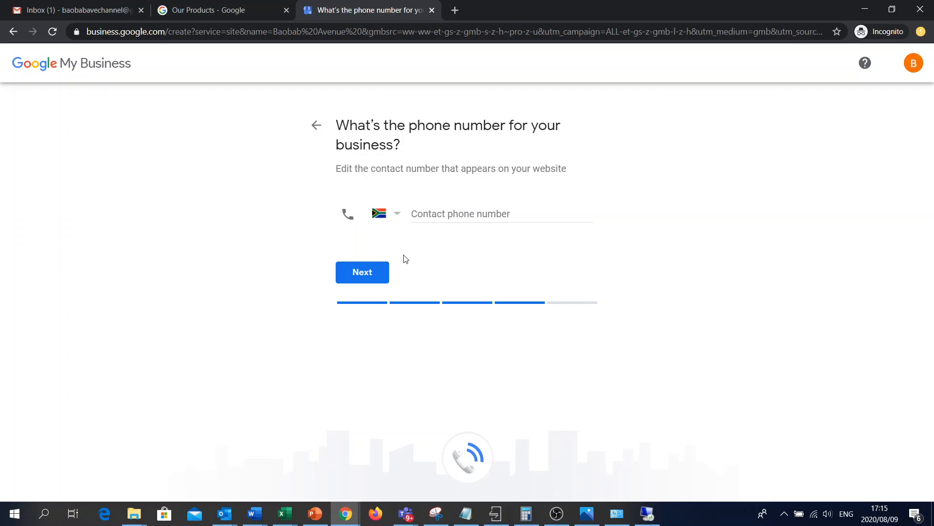
- Skip the phone number, choose Yes for updates, and finish creating the Baobab Avenue site
left_click(362, 271)
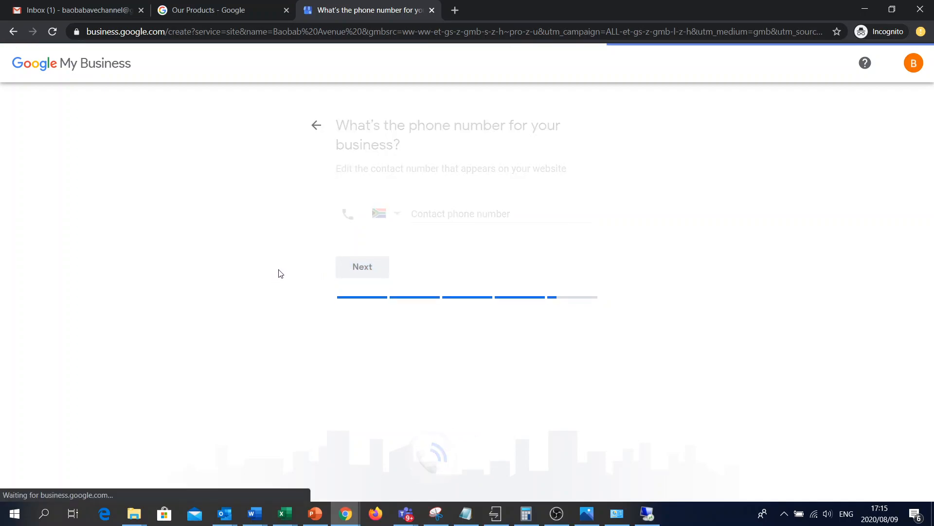
left_click(361, 266)
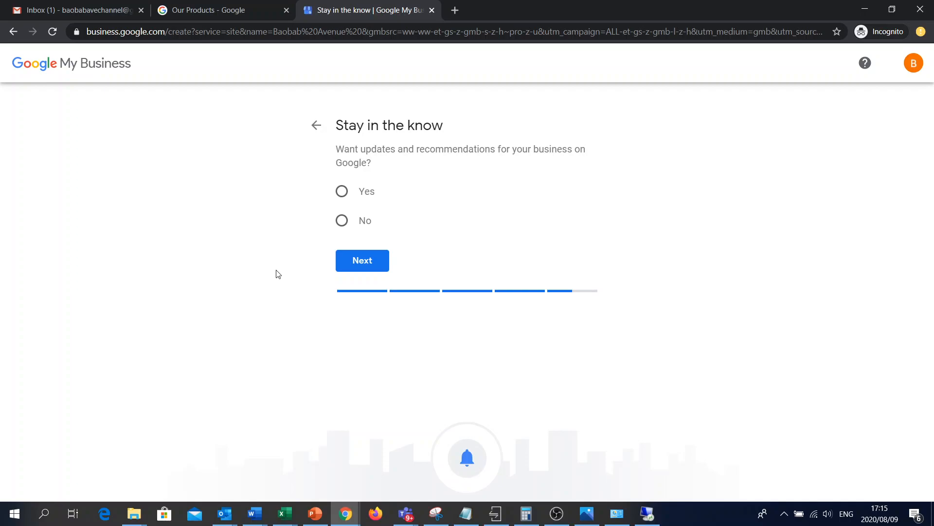
mouse_move(243, 251)
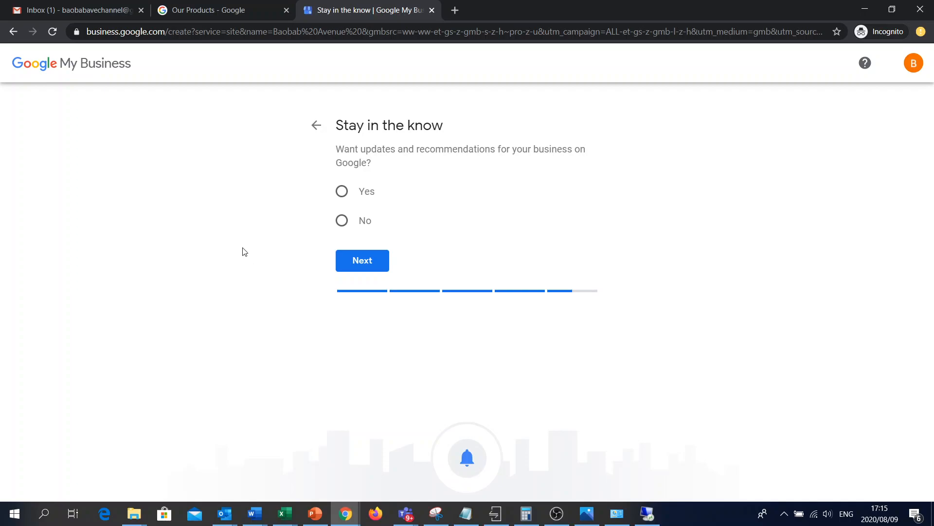
mouse_move(392, 179)
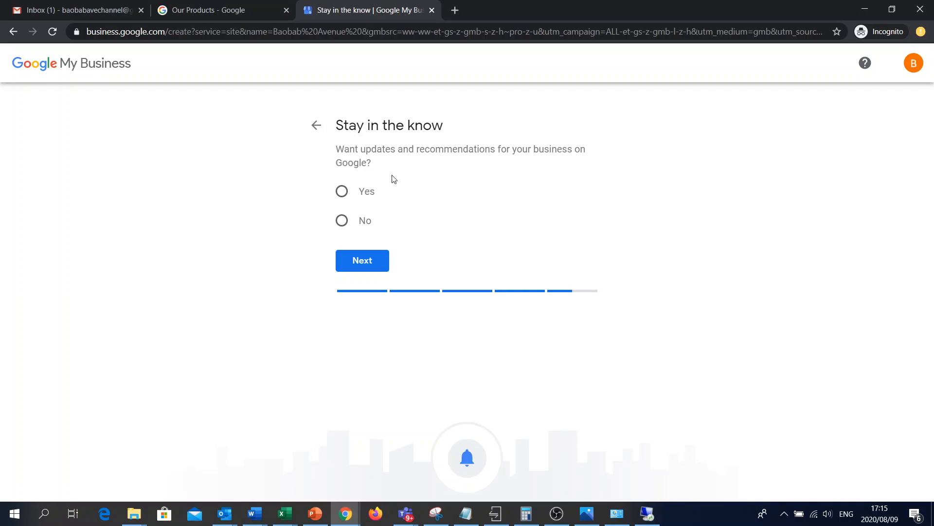
left_click(342, 192)
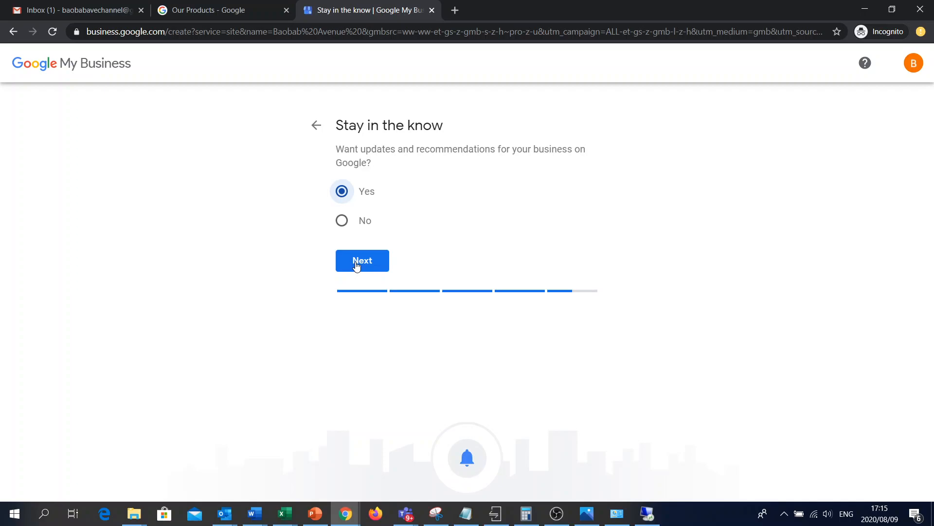
left_click(361, 261)
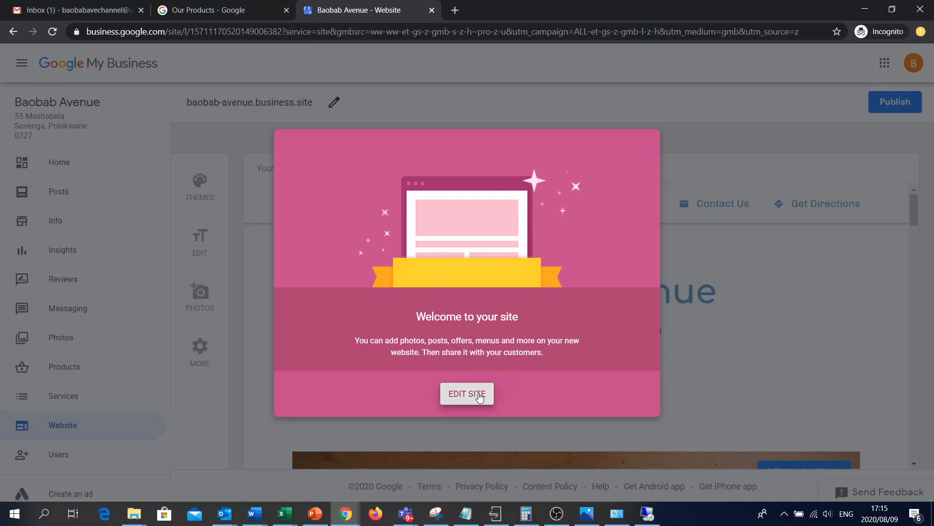
left_click(467, 393)
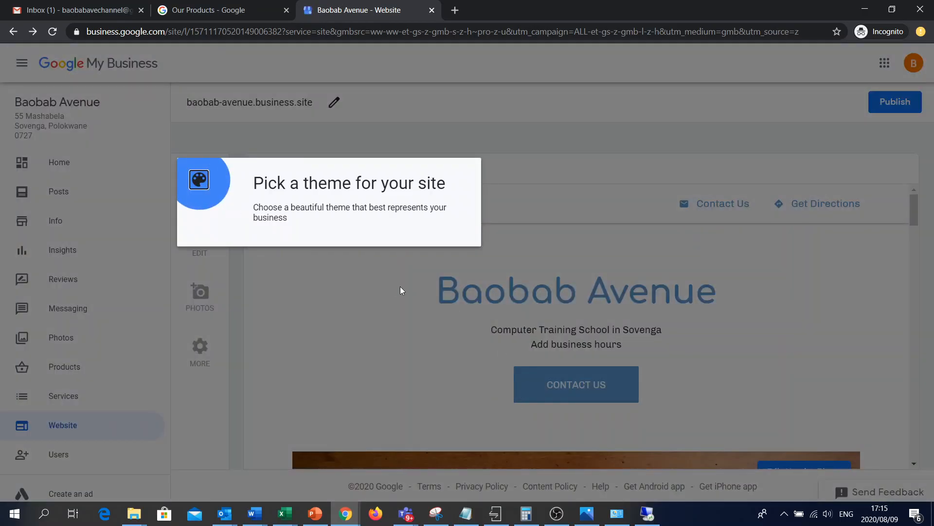
mouse_move(283, 233)
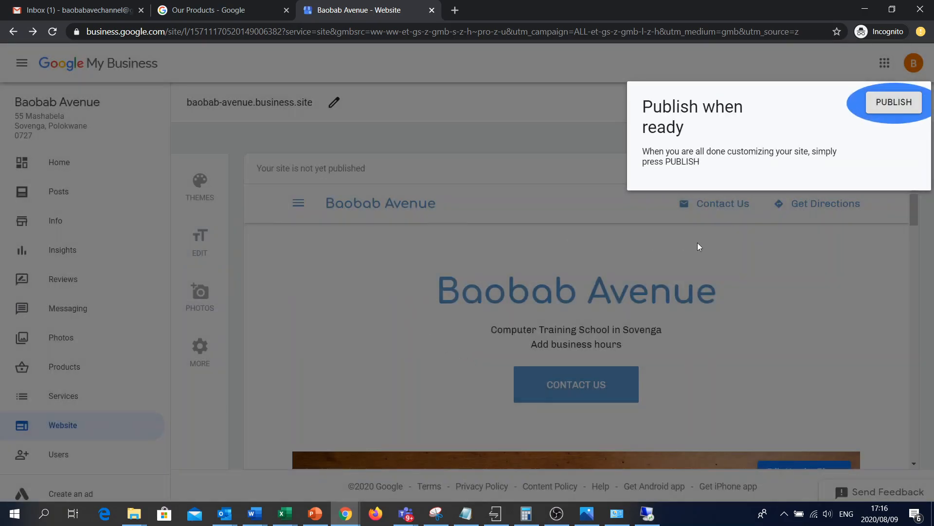
mouse_move(895, 108)
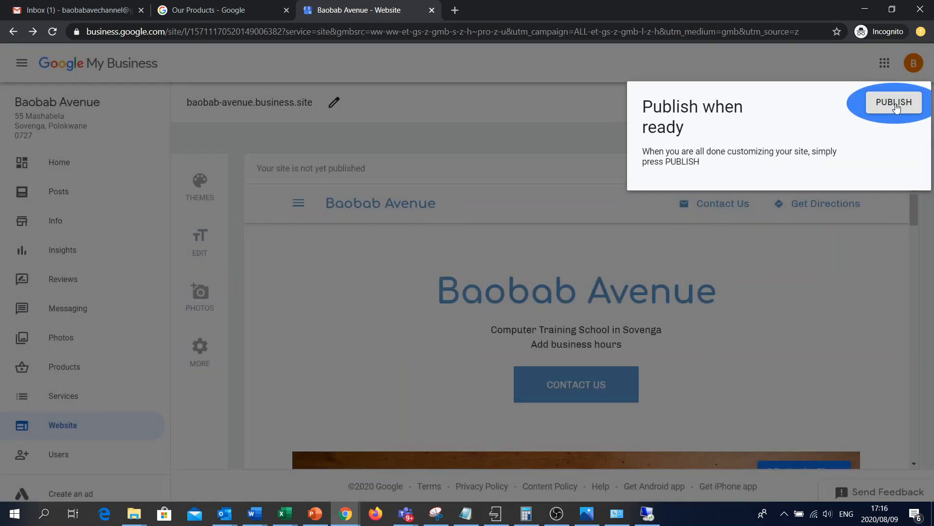
mouse_move(865, 111)
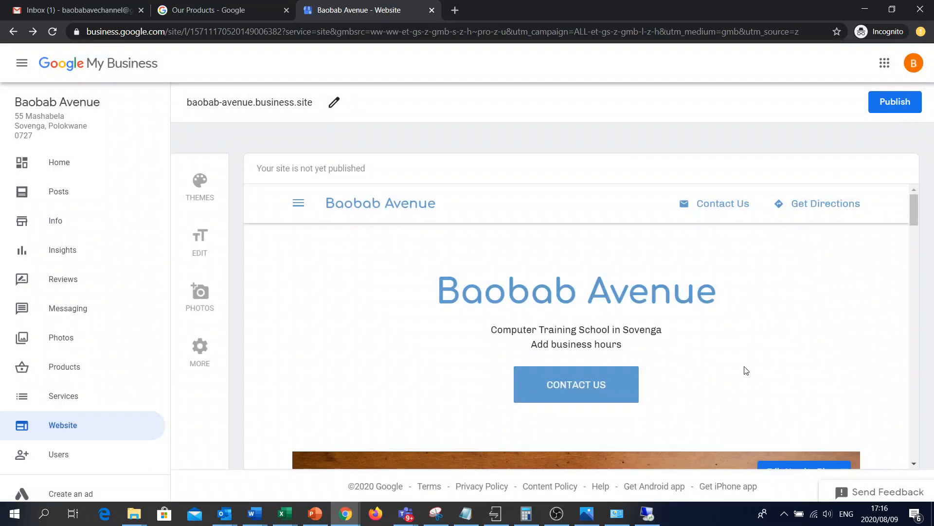
mouse_move(735, 319)
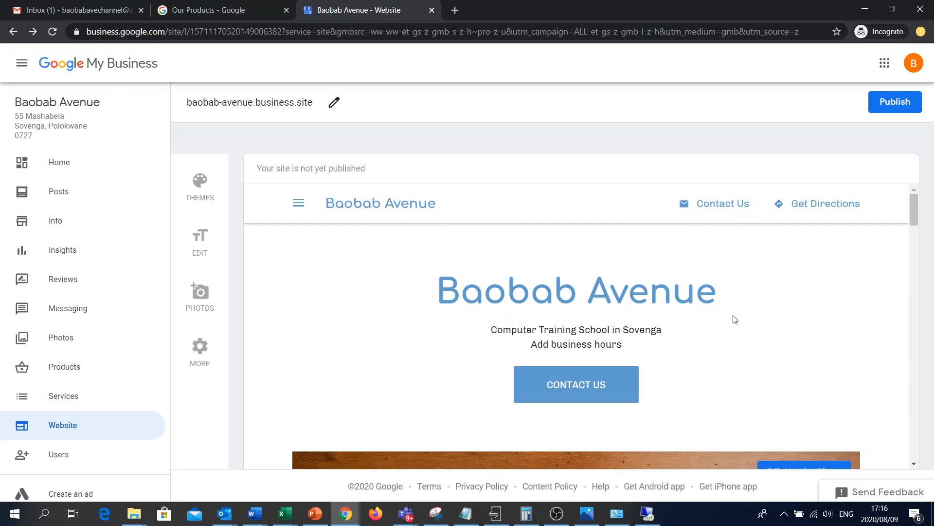
mouse_move(823, 329)
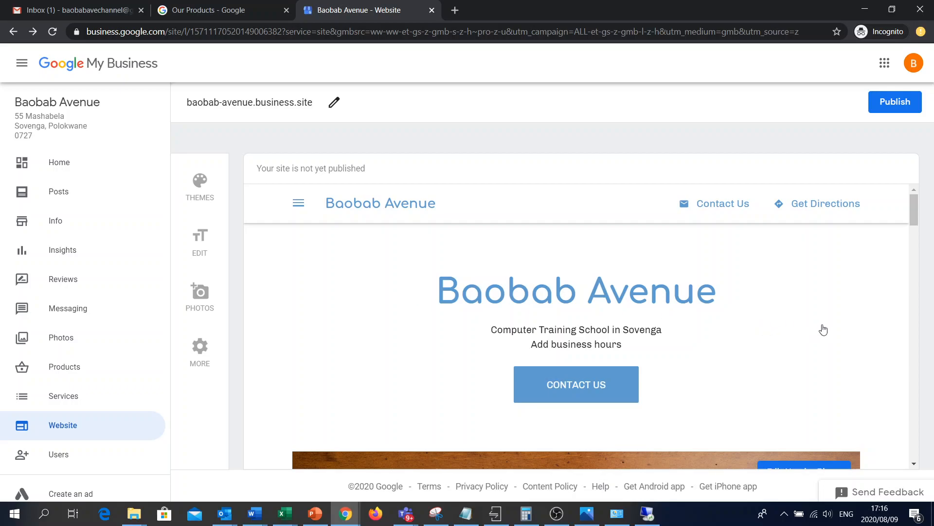
mouse_move(807, 314)
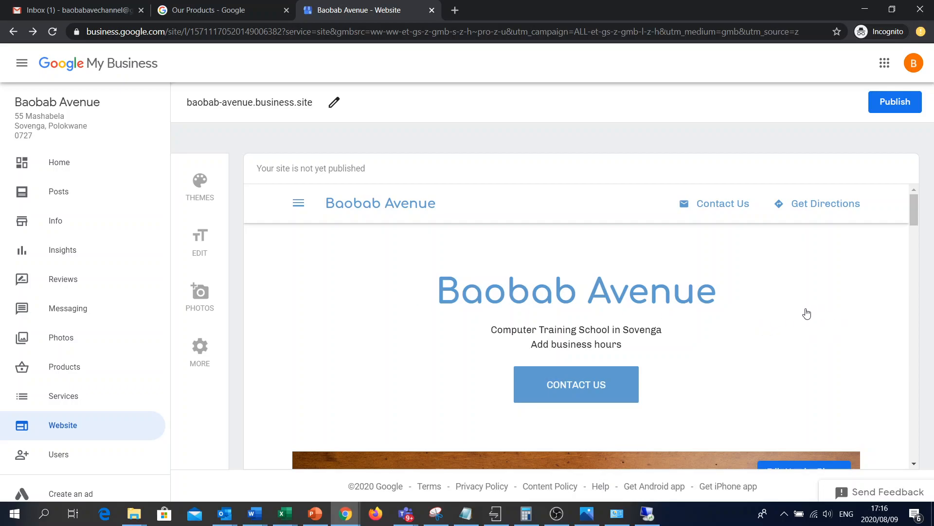
scroll("down", 3)
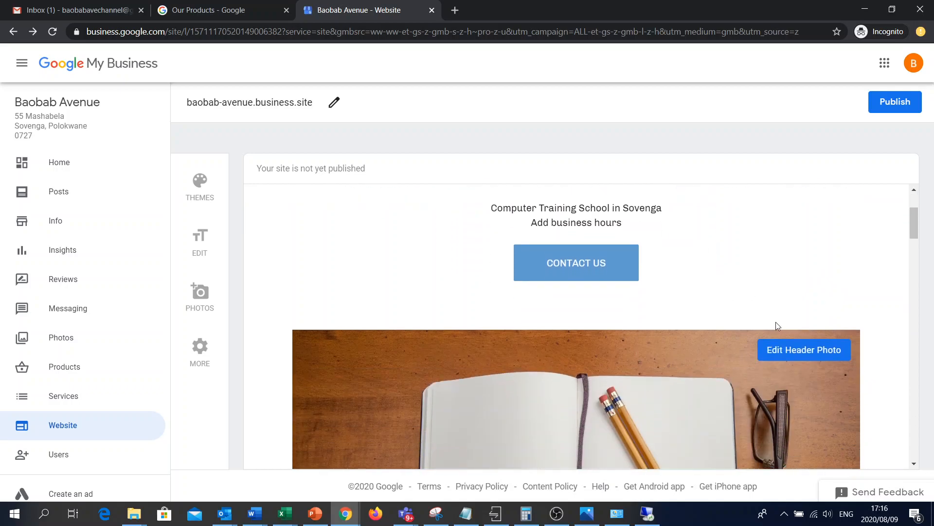
scroll("down", 3)
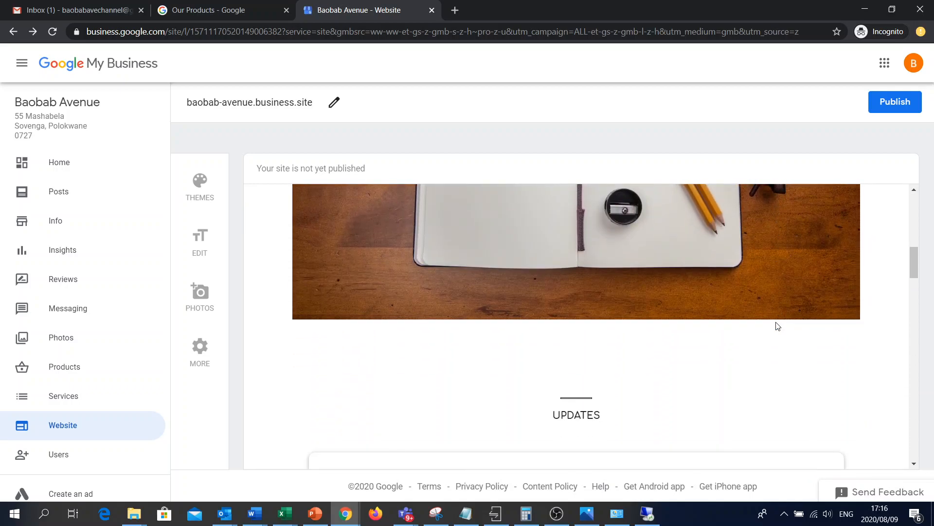
scroll("up", 3)
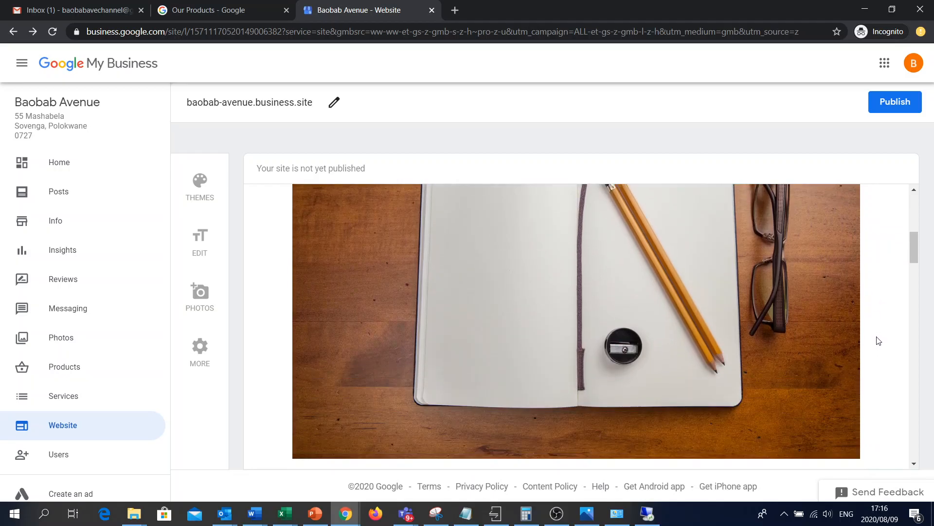
scroll("down", 3)
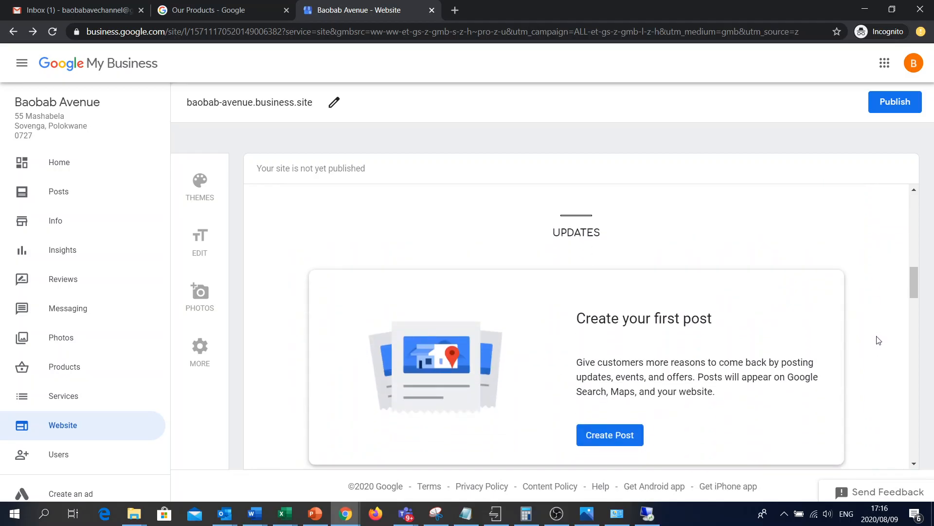
scroll("down", 3)
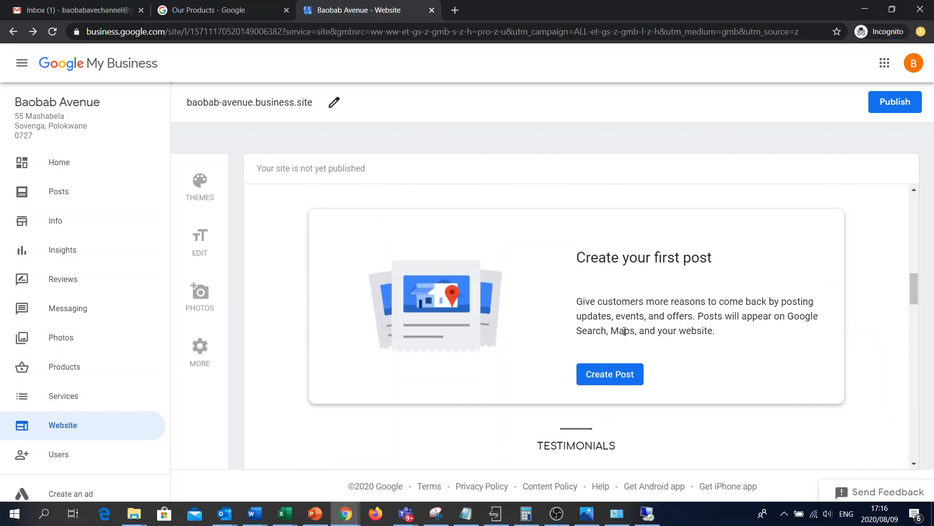
scroll("down", 3)
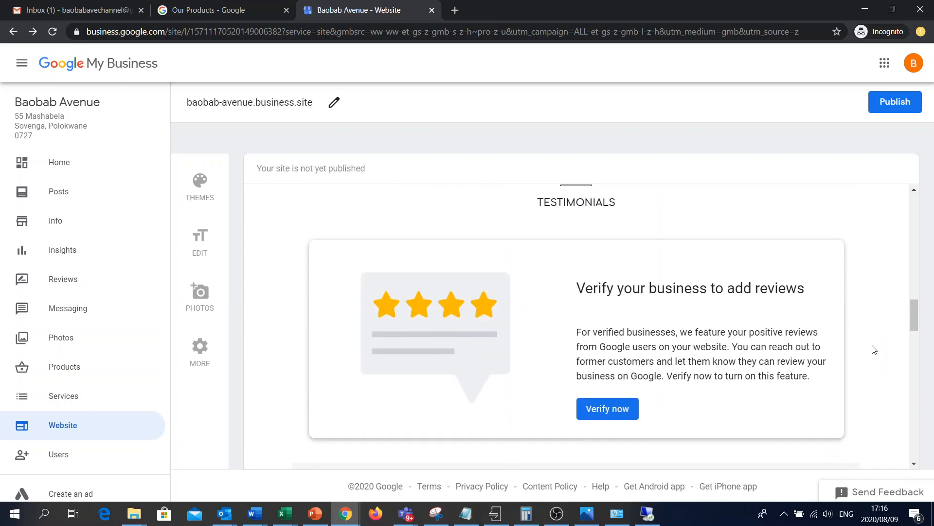
scroll("up", 3)
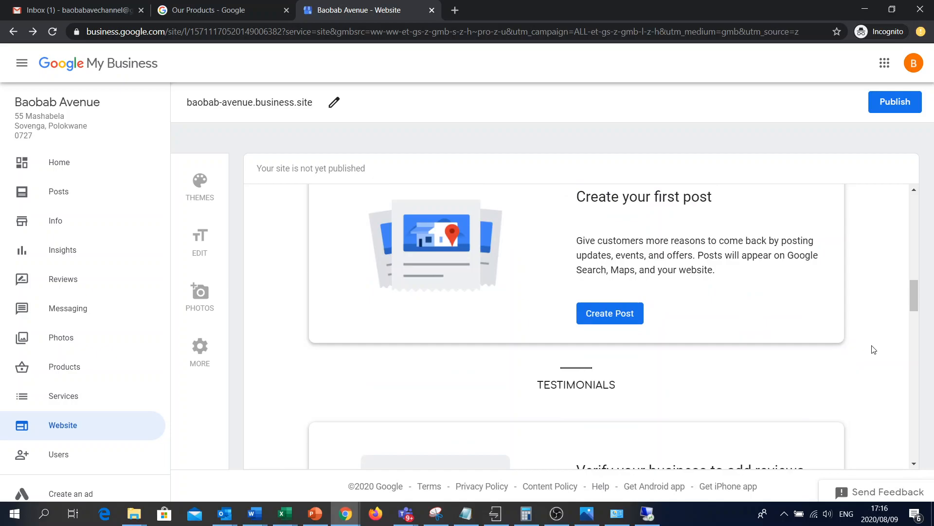
scroll("down", 3)
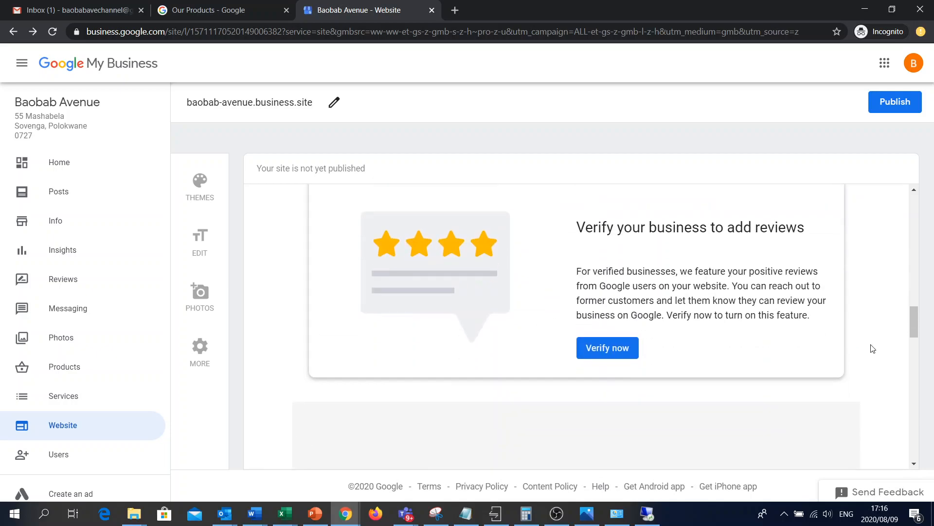
scroll("down", 3)
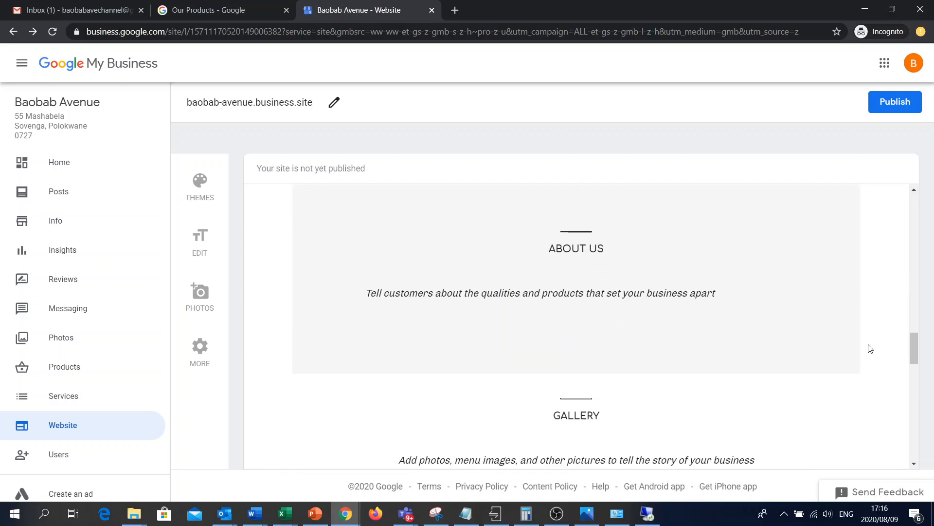
scroll("down", 3)
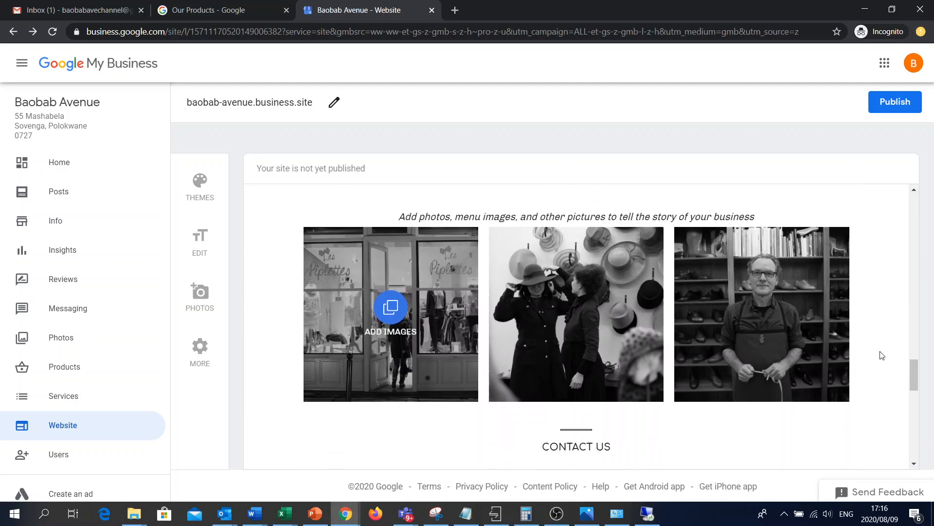
scroll("down", 3)
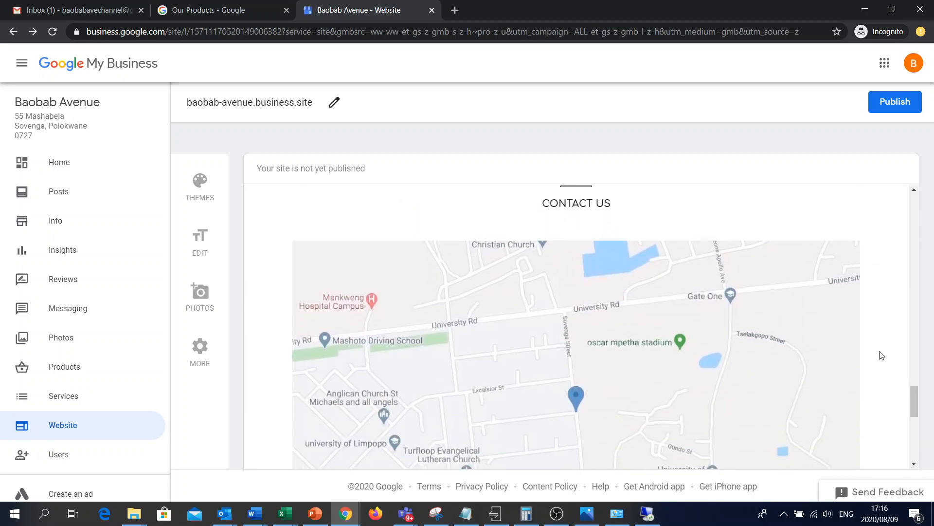
scroll("down", 3)
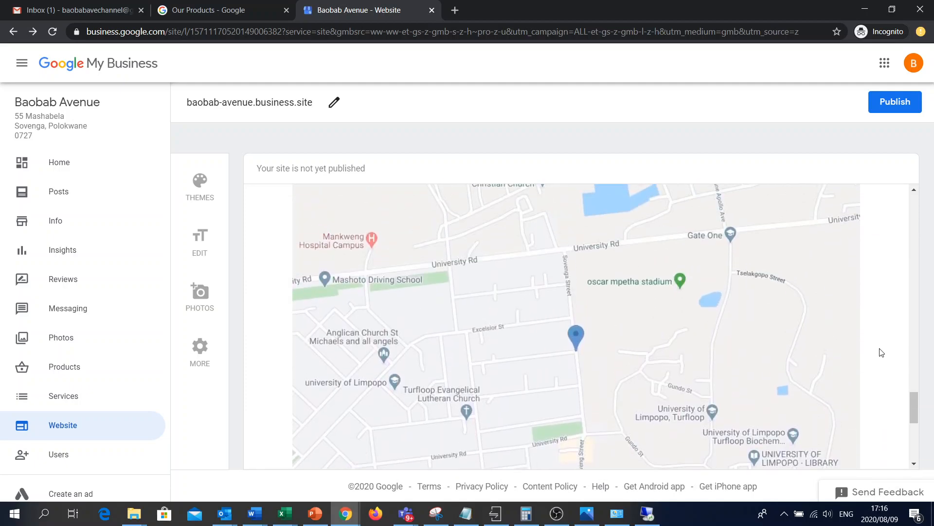
scroll("down", 3)
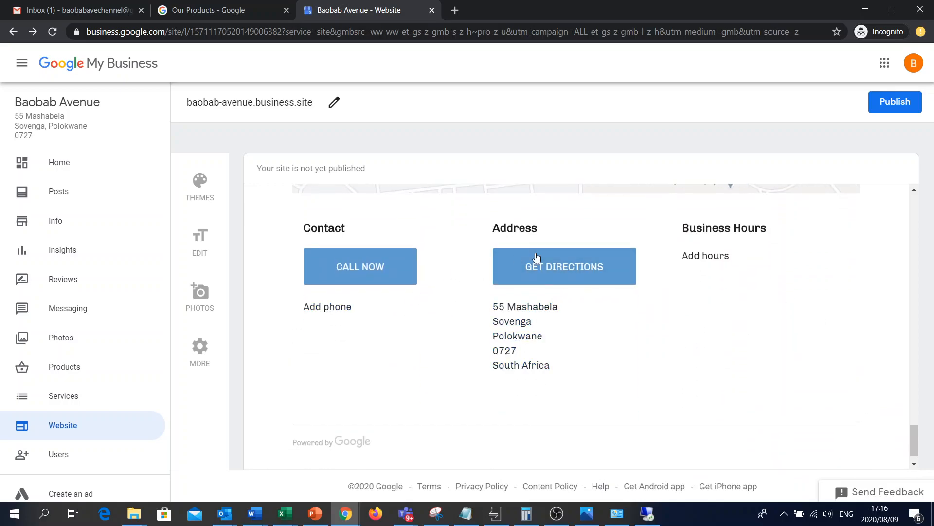
mouse_move(769, 305)
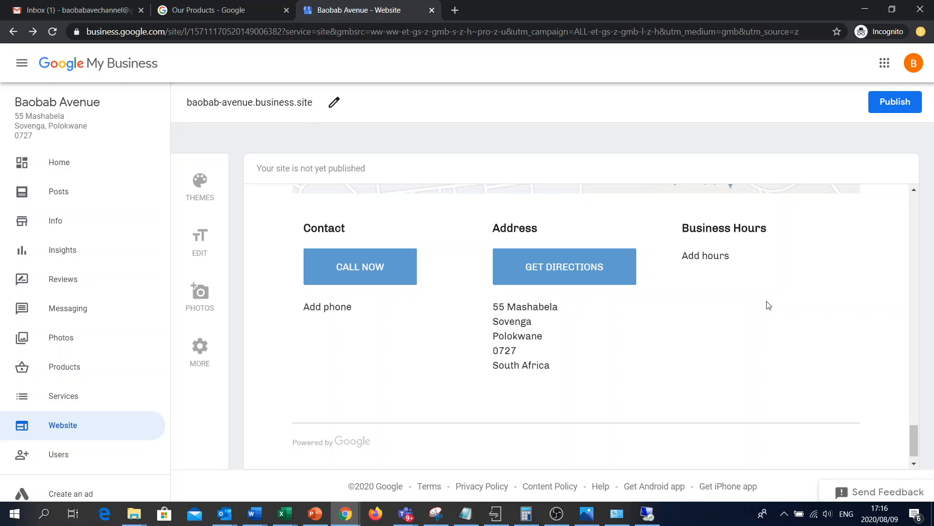
mouse_move(831, 321)
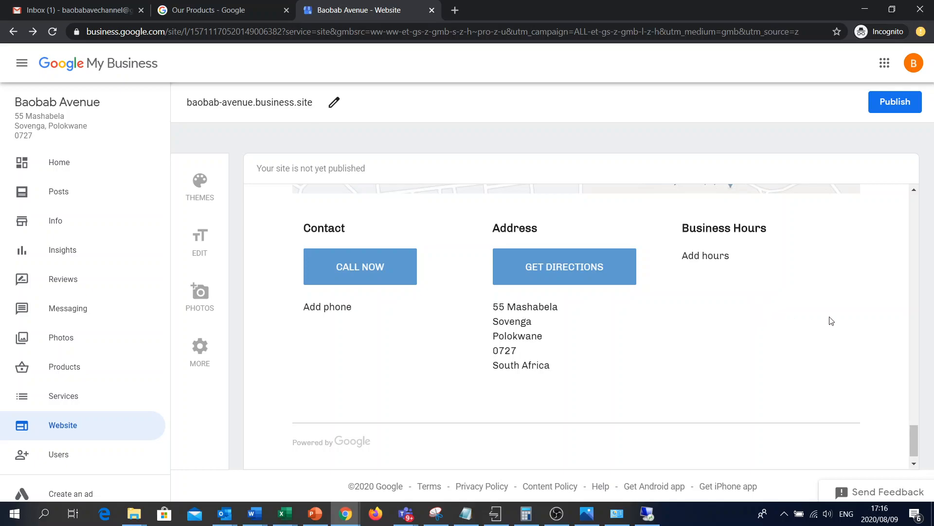
scroll("up", 3)
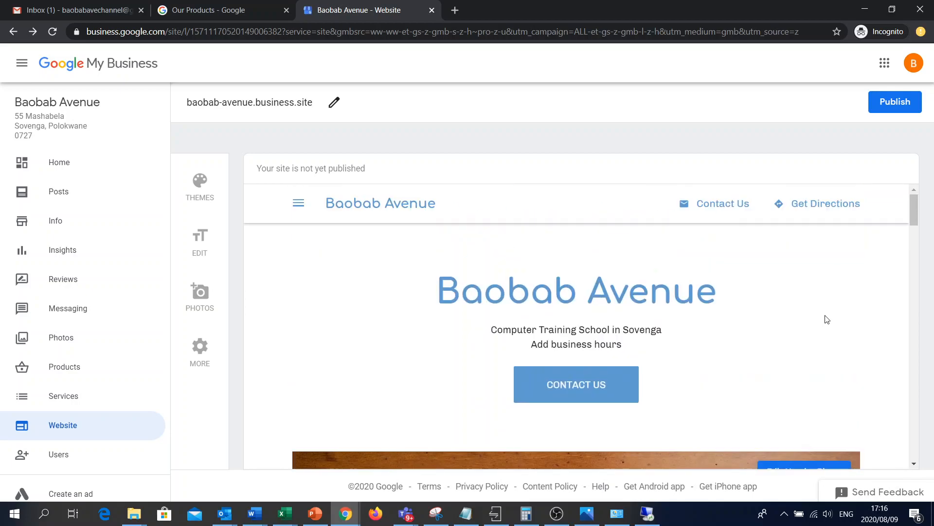
mouse_move(419, 152)
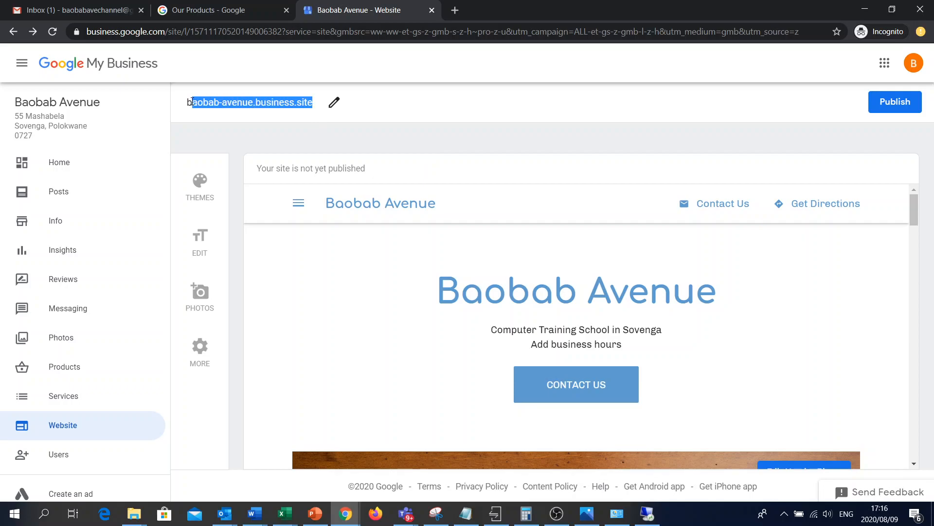
- Copy baobab-avenue.business.site, publish the website, and open the live site
right_click(251, 101)
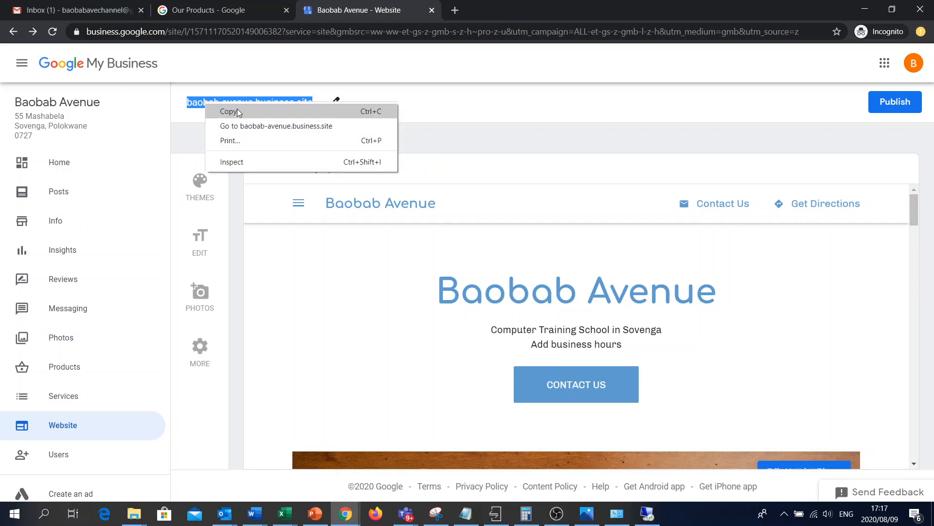
left_click(228, 111)
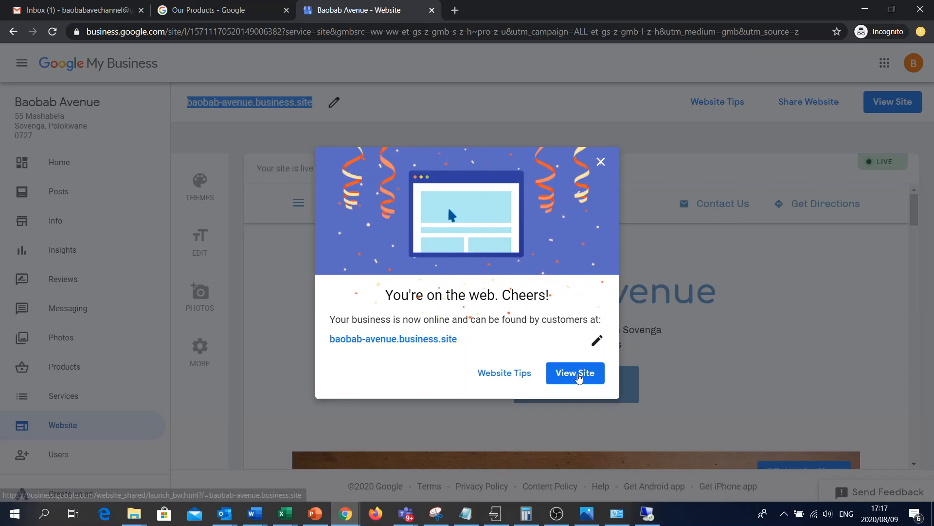
left_click(574, 373)
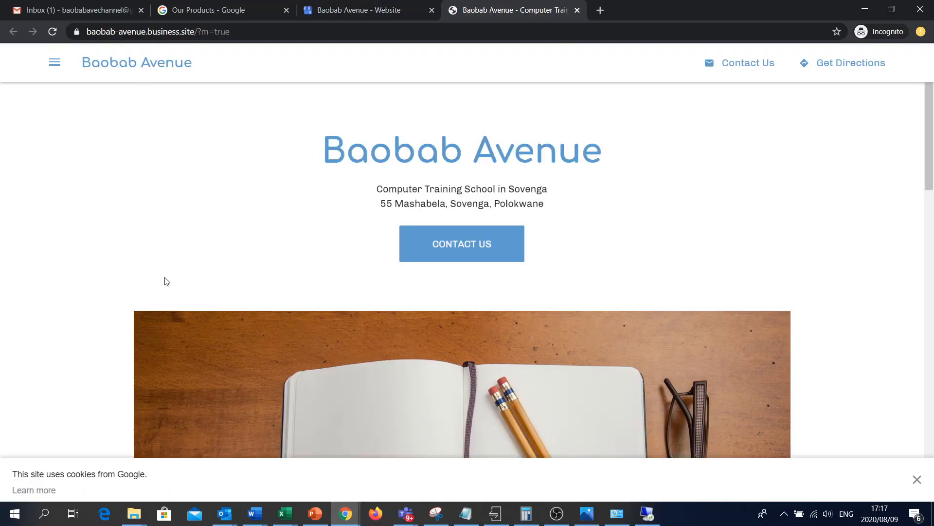
mouse_move(125, 296)
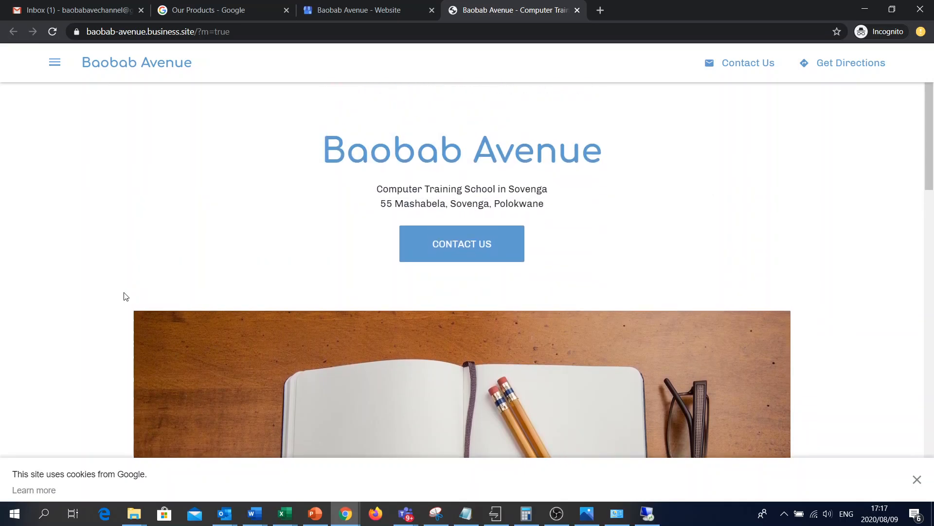
- Scroll the live Baobab Avenue site past its photos and map to Address, then back to the header
scroll("down", 3)
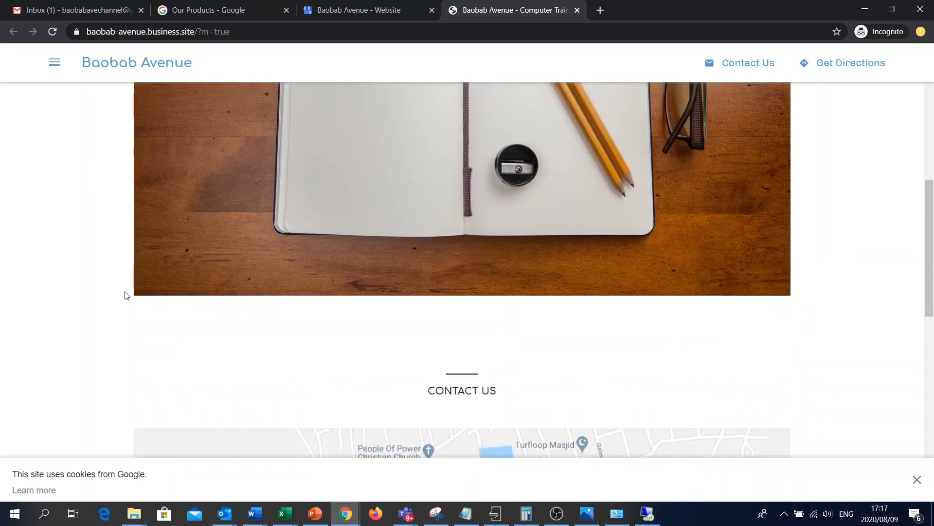
scroll("down", 3)
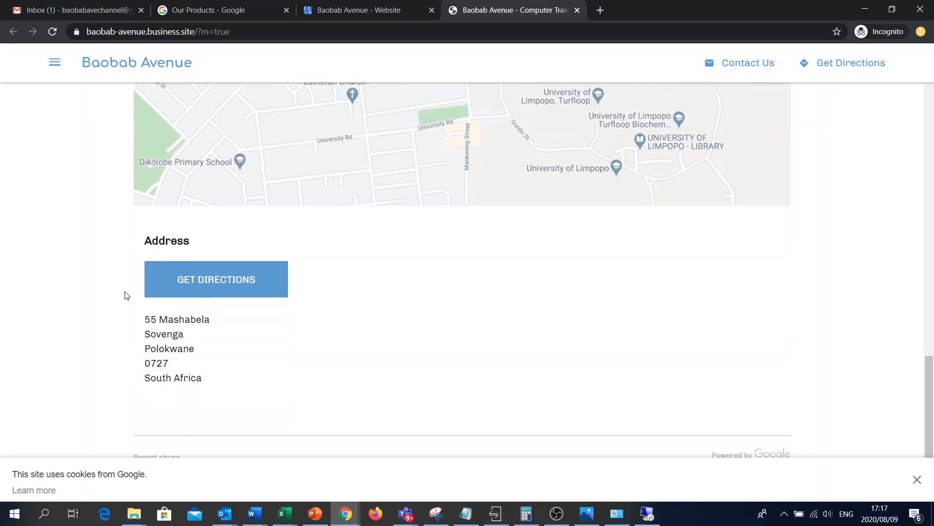
scroll("up", 3)
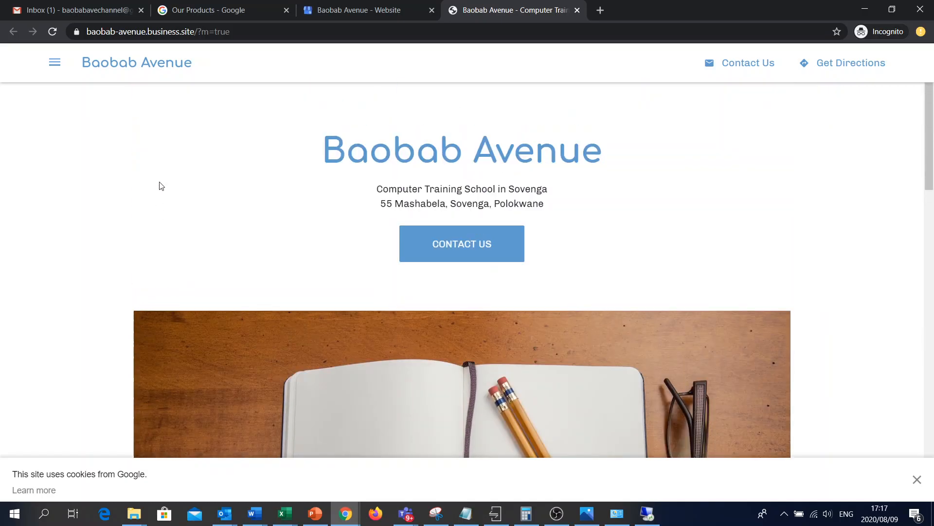
mouse_move(250, 187)
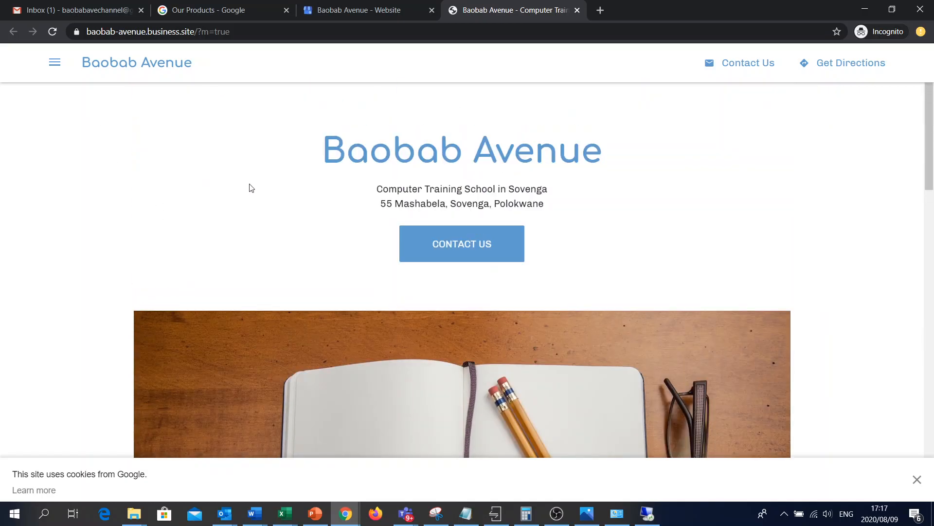
mouse_move(702, 311)
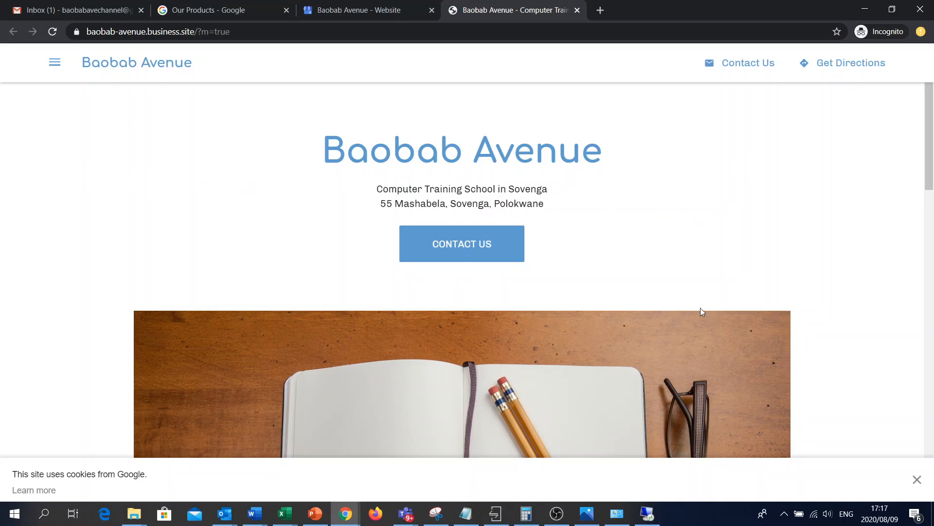
mouse_move(690, 479)
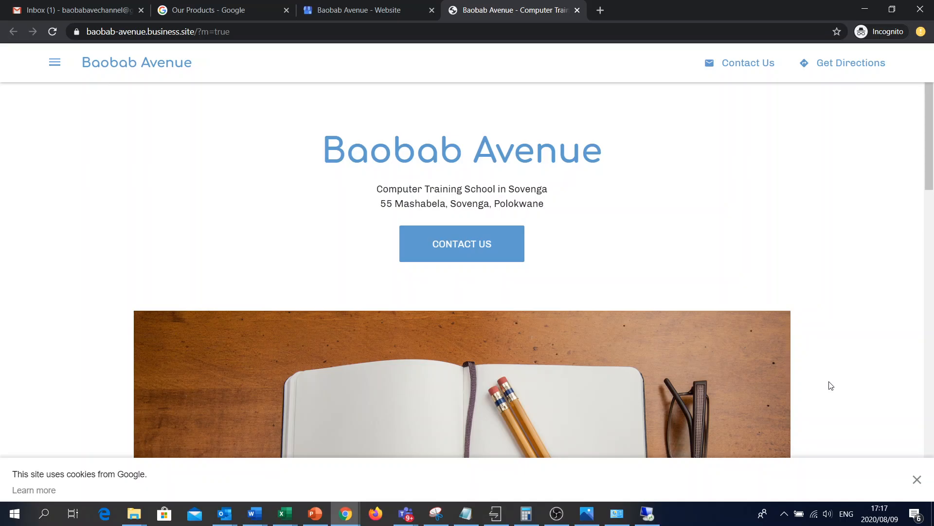
mouse_move(837, 389)
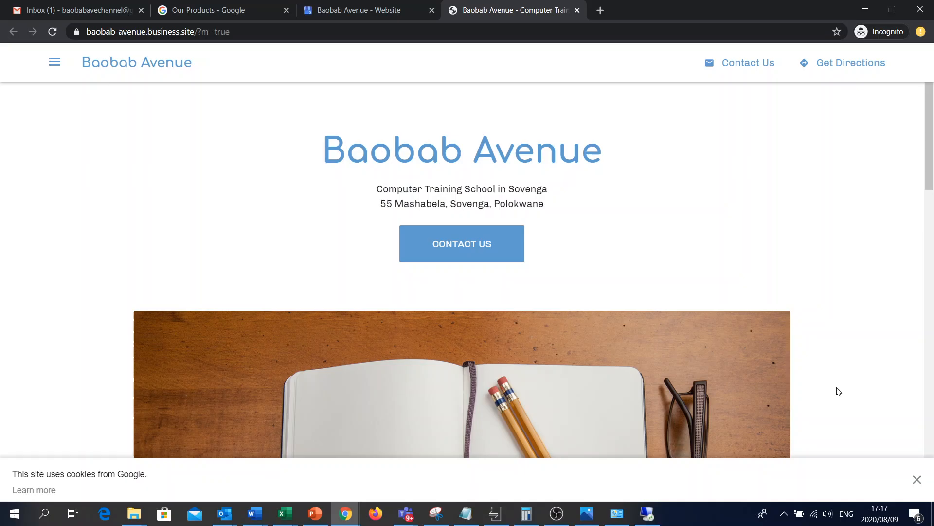
mouse_move(834, 414)
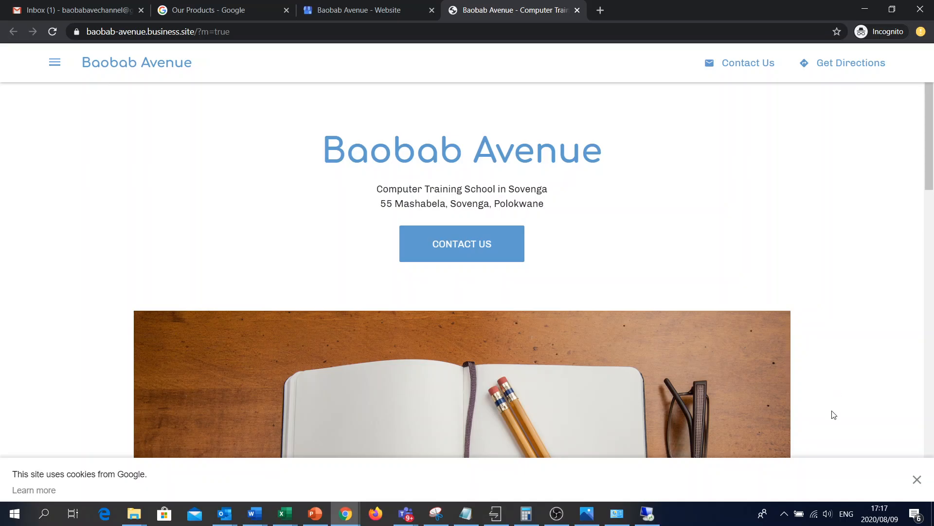
mouse_move(836, 476)
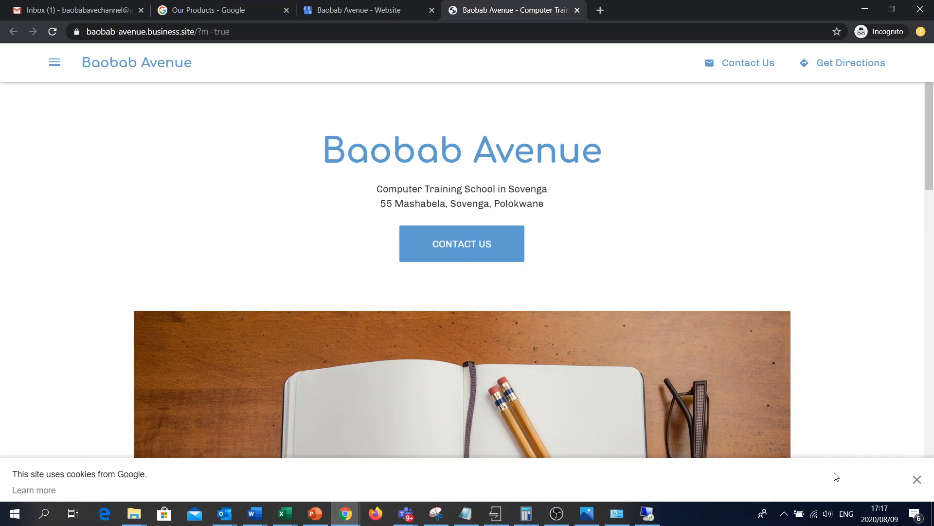
mouse_move(810, 489)
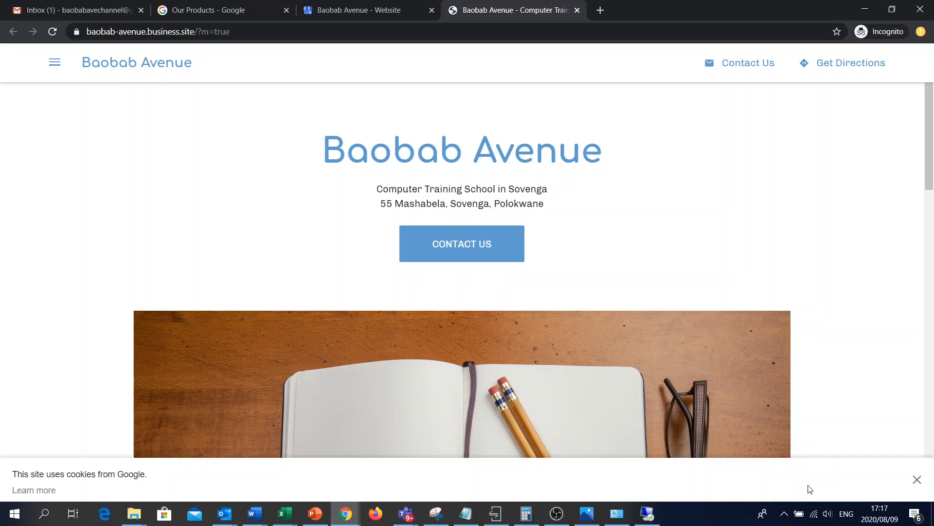
mouse_move(796, 483)
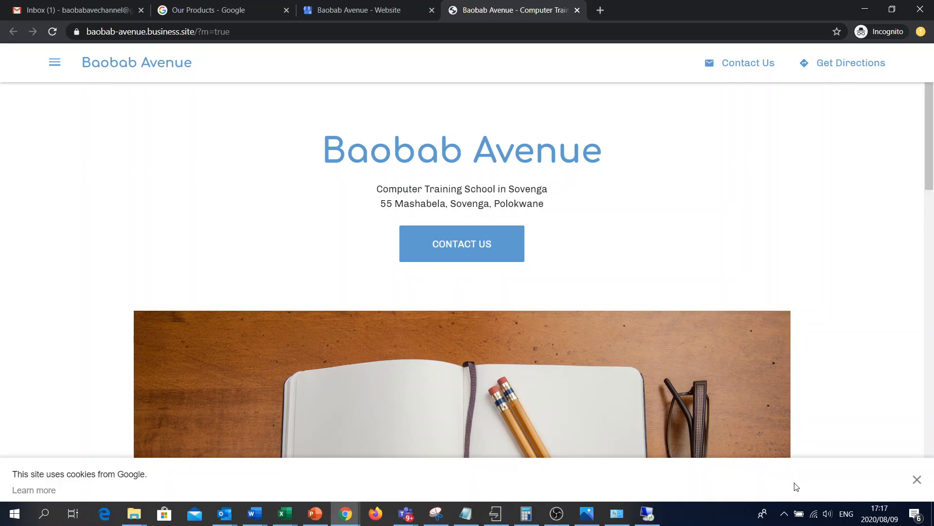
mouse_move(794, 488)
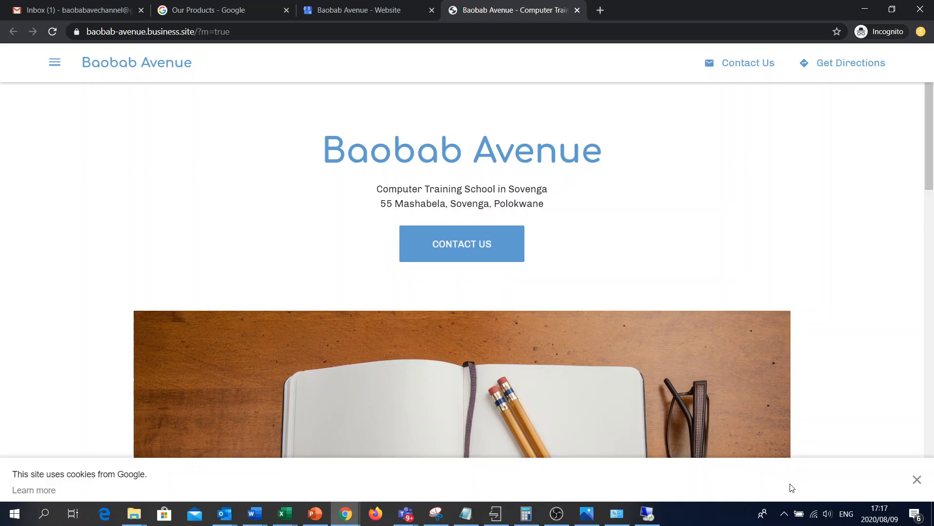